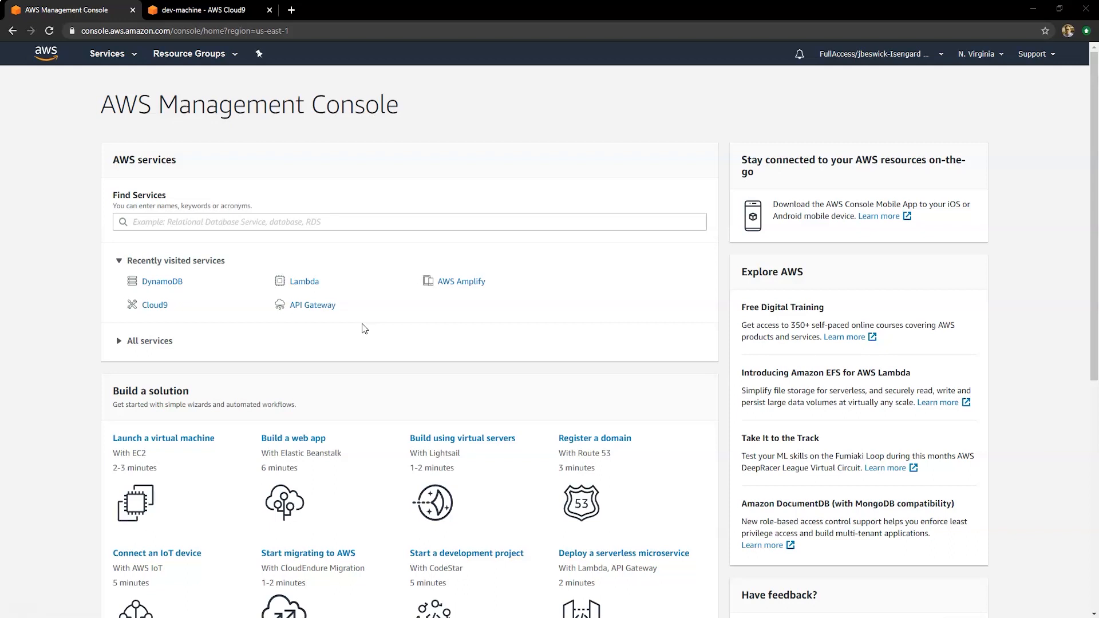
# Search Services for cloud9 and reach the Cloud9 environments list with patterns-testing and dev-machine
pyautogui.click(107, 53)
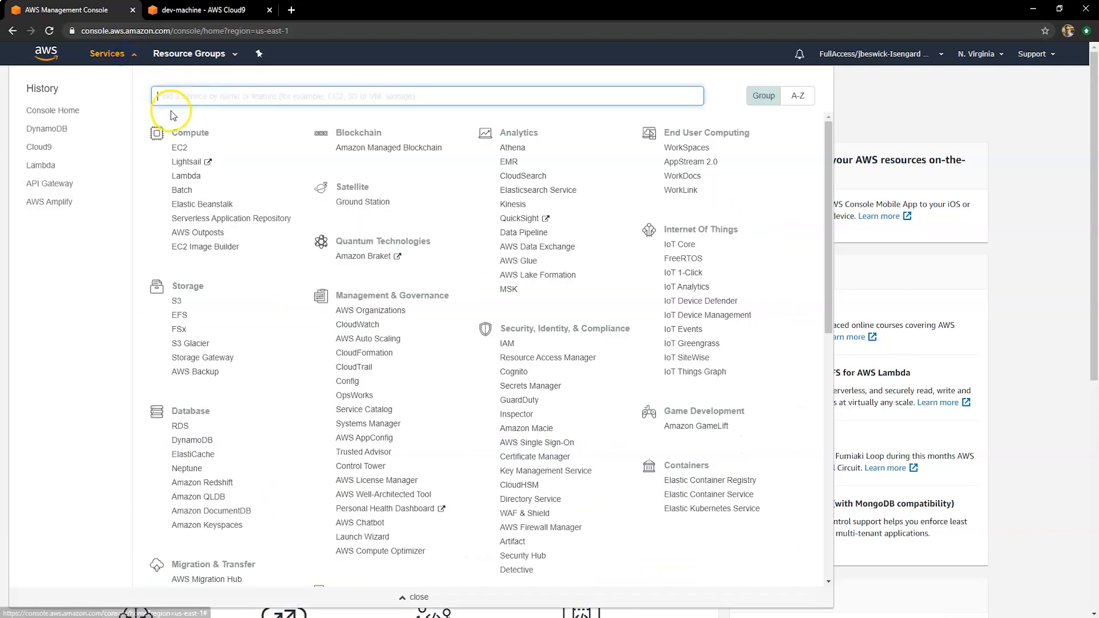
pyautogui.write('cloud9')
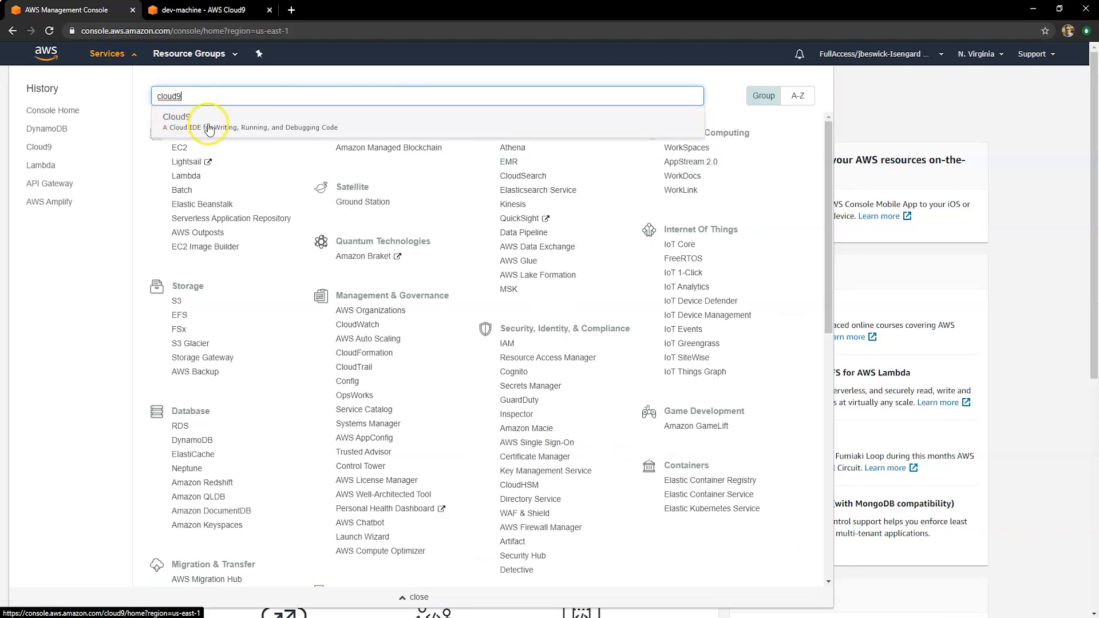
pyautogui.click(175, 117)
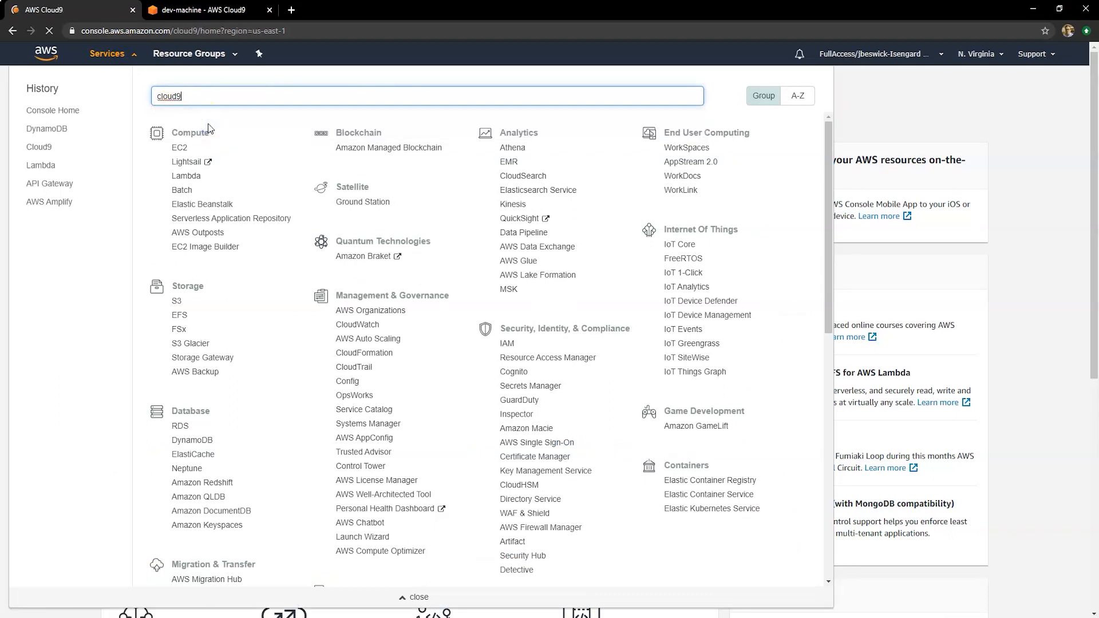
pyautogui.click(40, 147)
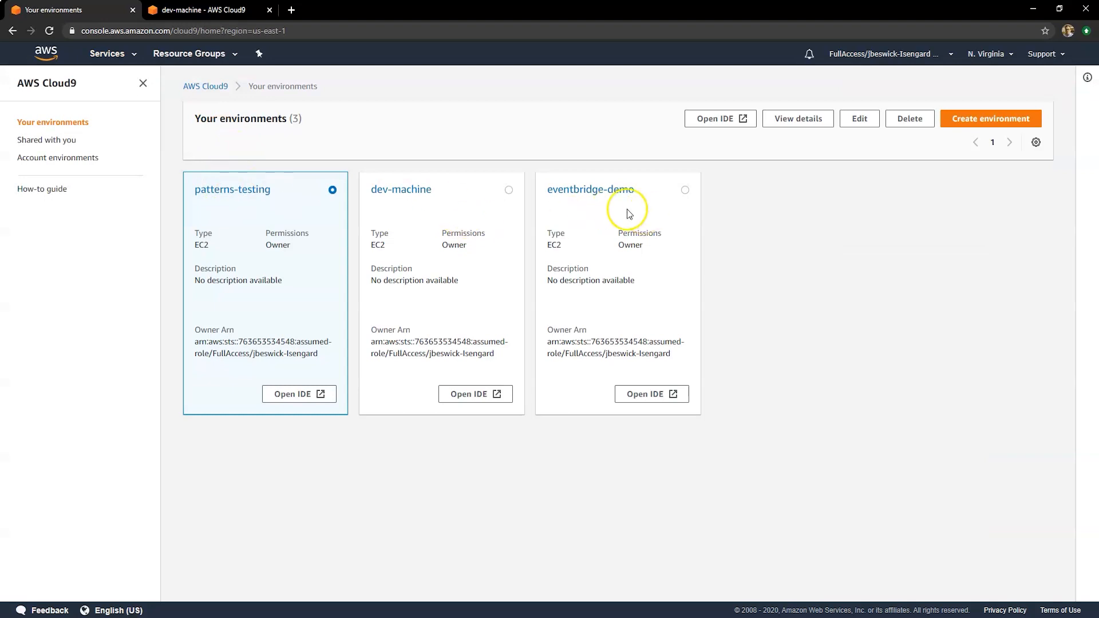
pyautogui.moveTo(487, 375)
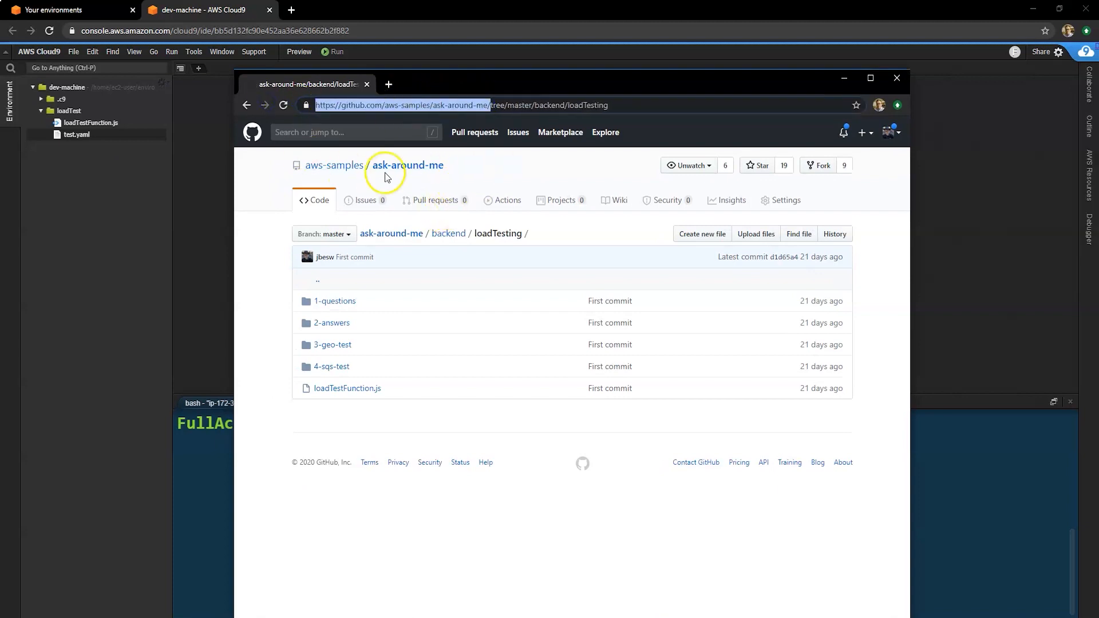
# Browse the ask-around-me repo into backend/loadTesting on GitHub, then close that window
pyautogui.click(406, 165)
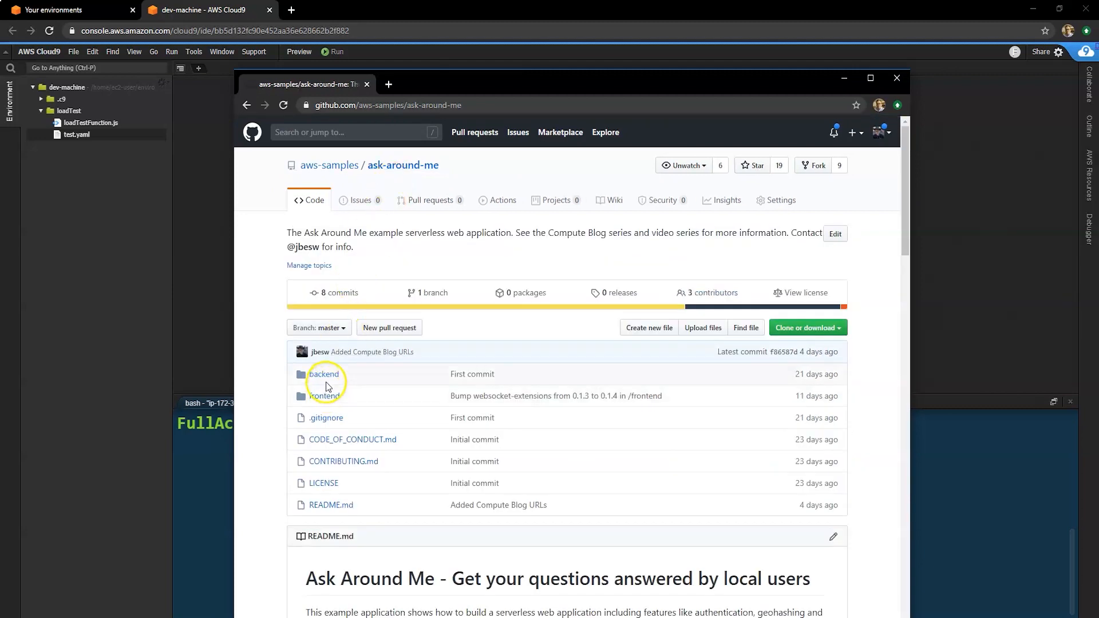
pyautogui.click(325, 374)
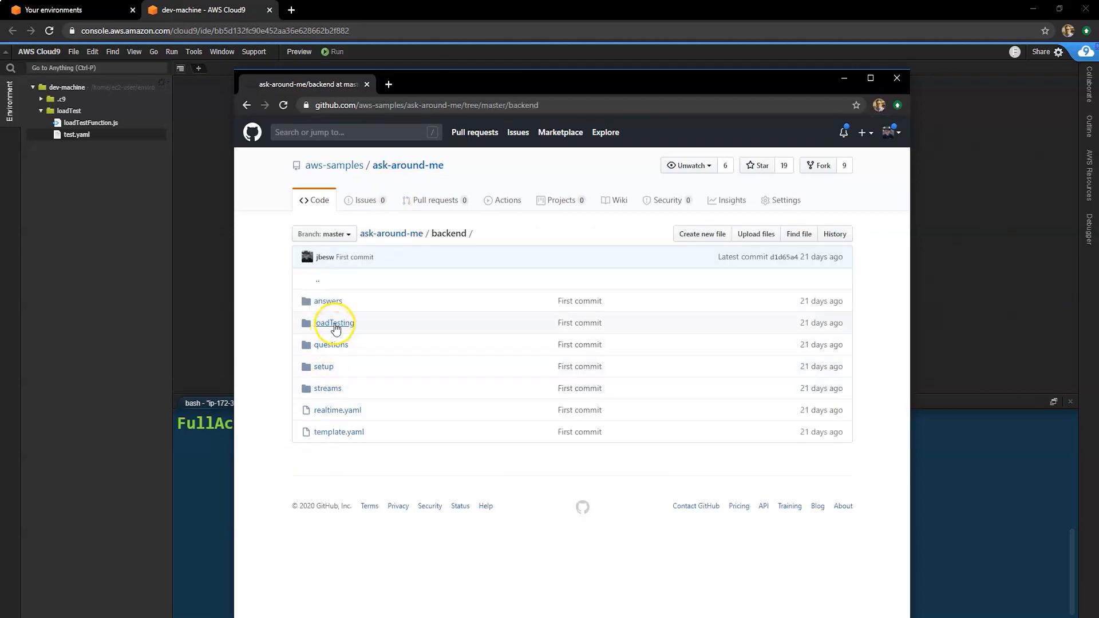
pyautogui.click(334, 323)
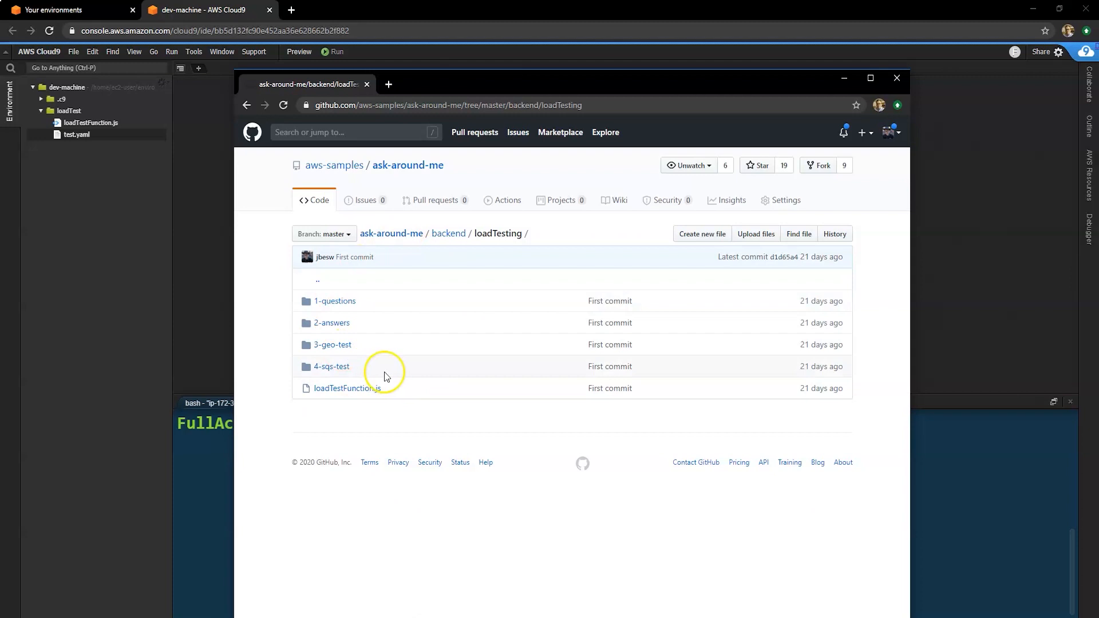
pyautogui.click(896, 78)
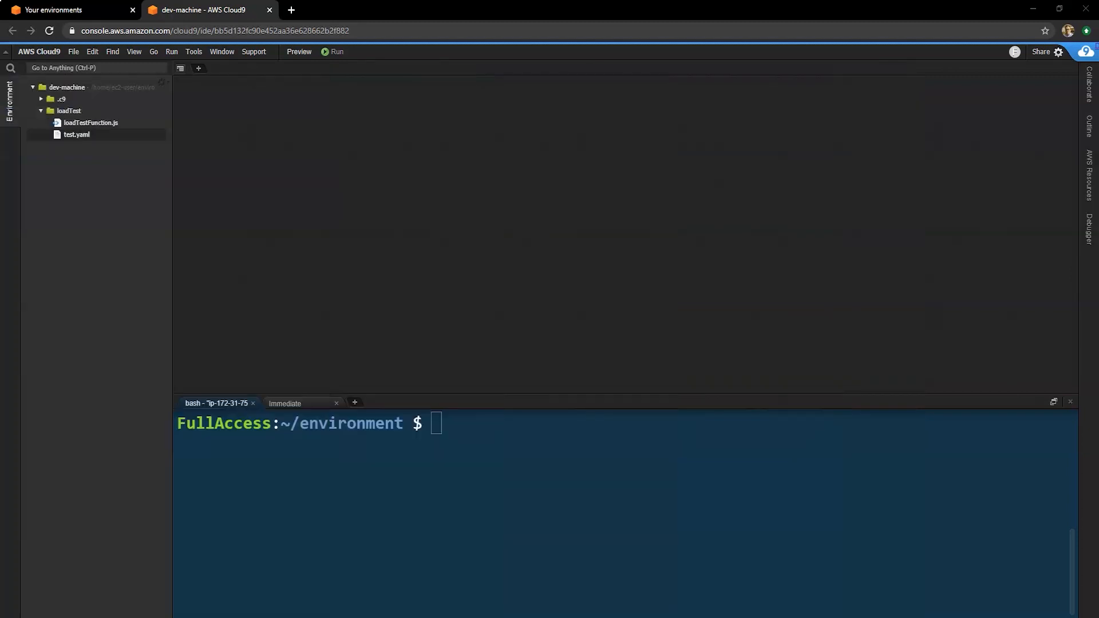
# Run npm install -g artillery in the Cloud9 terminal to install Artillery globally
pyautogui.write('npm in')
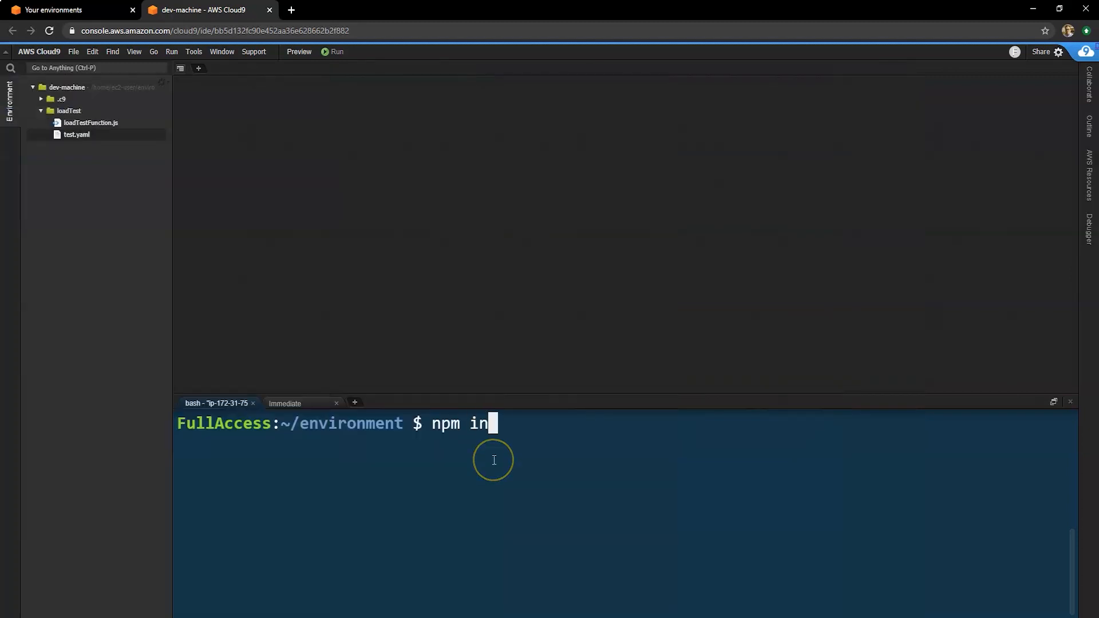
pyautogui.write('stall -g artil')
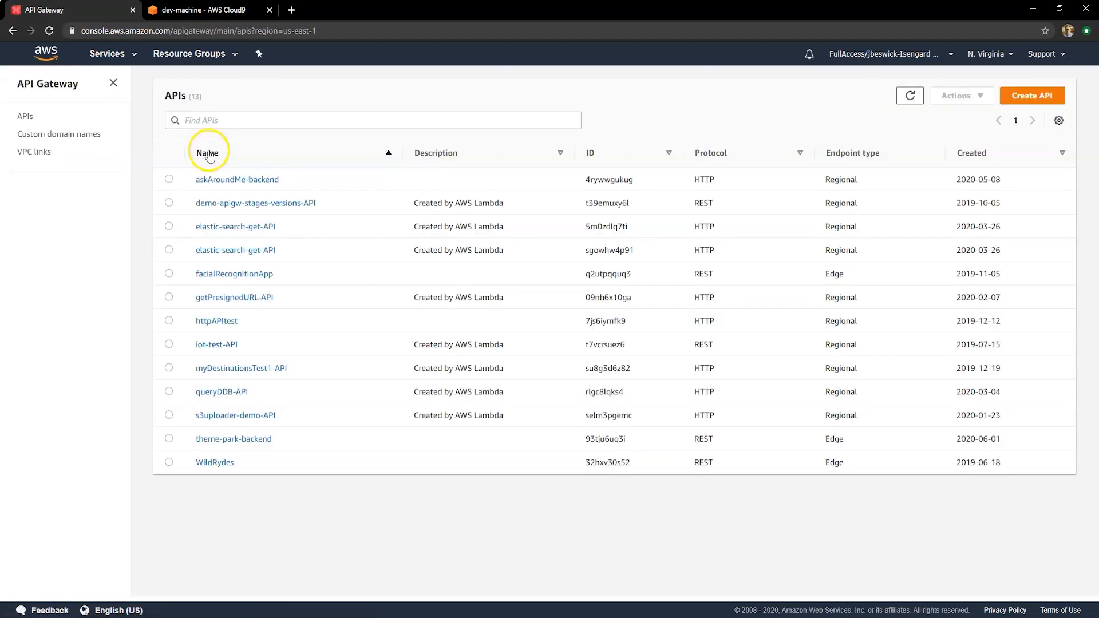
# Open the askAroundMe-backend API for its invoke URL, then return to the dev-machine IDE
pyautogui.click(237, 179)
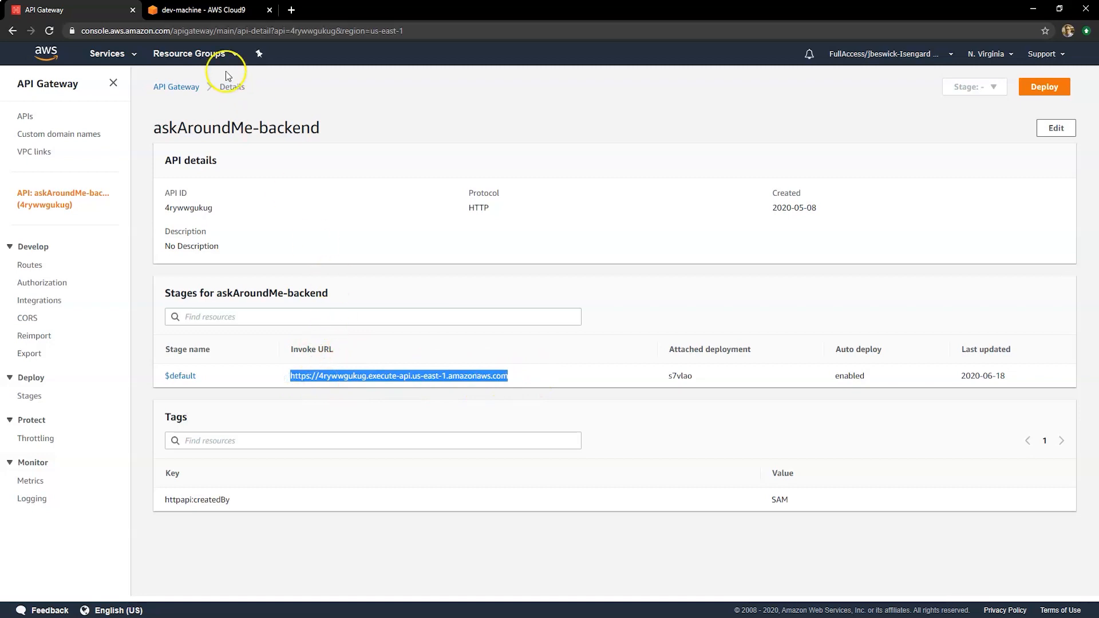
pyautogui.moveTo(217, 10)
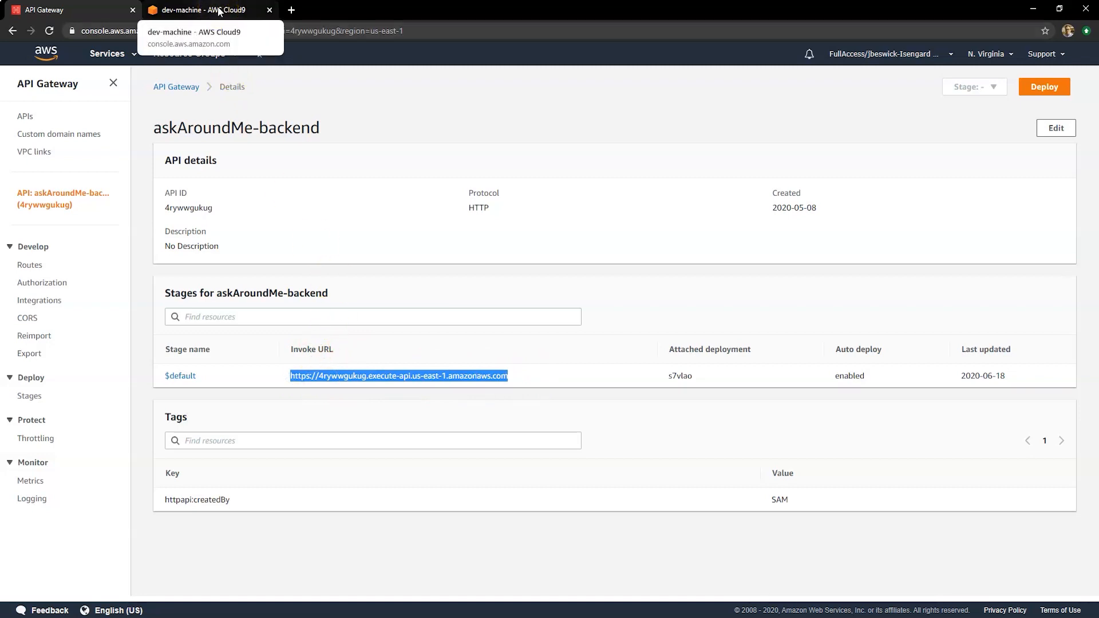
pyautogui.click(203, 10)
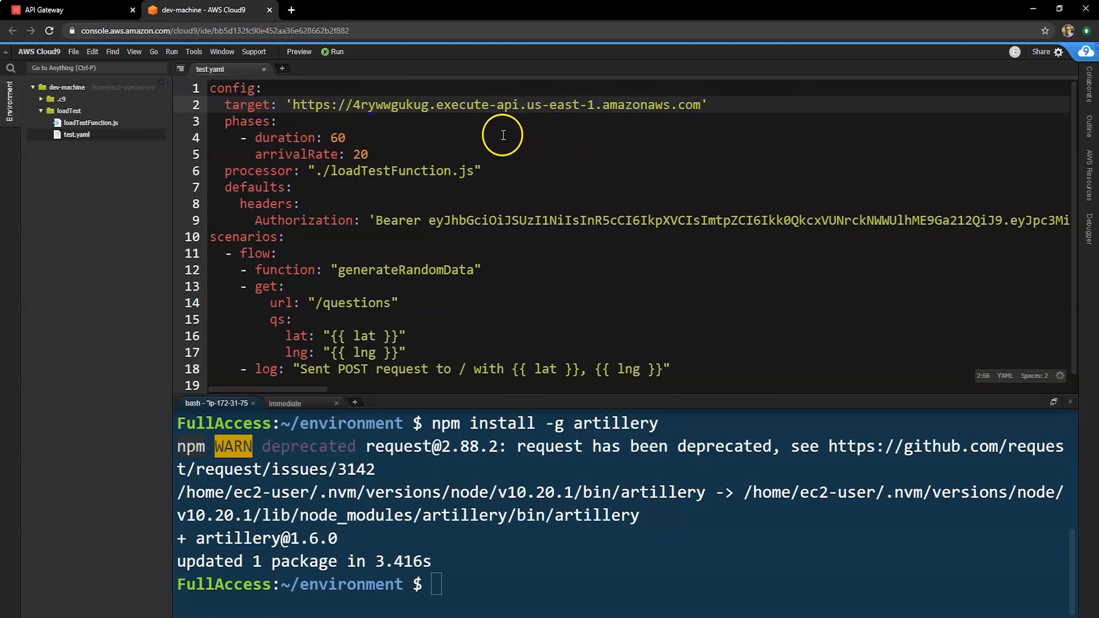
pyautogui.moveTo(270, 137)
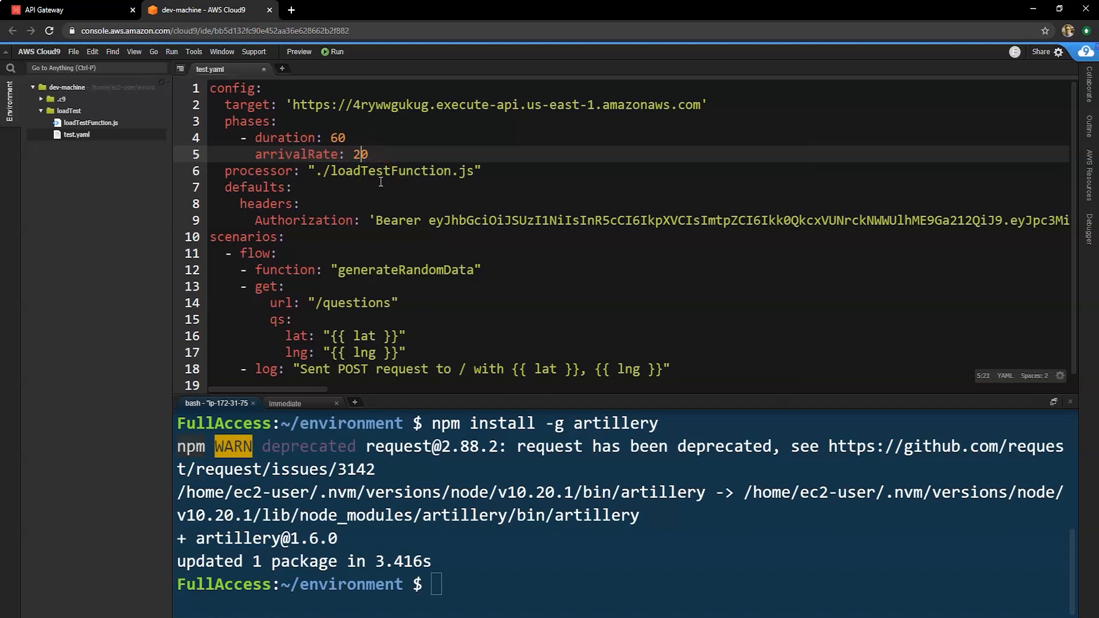
# Change the test.yaml arrivalRate from 20 to 10 and scroll down to the scenarios
pyautogui.write('1')
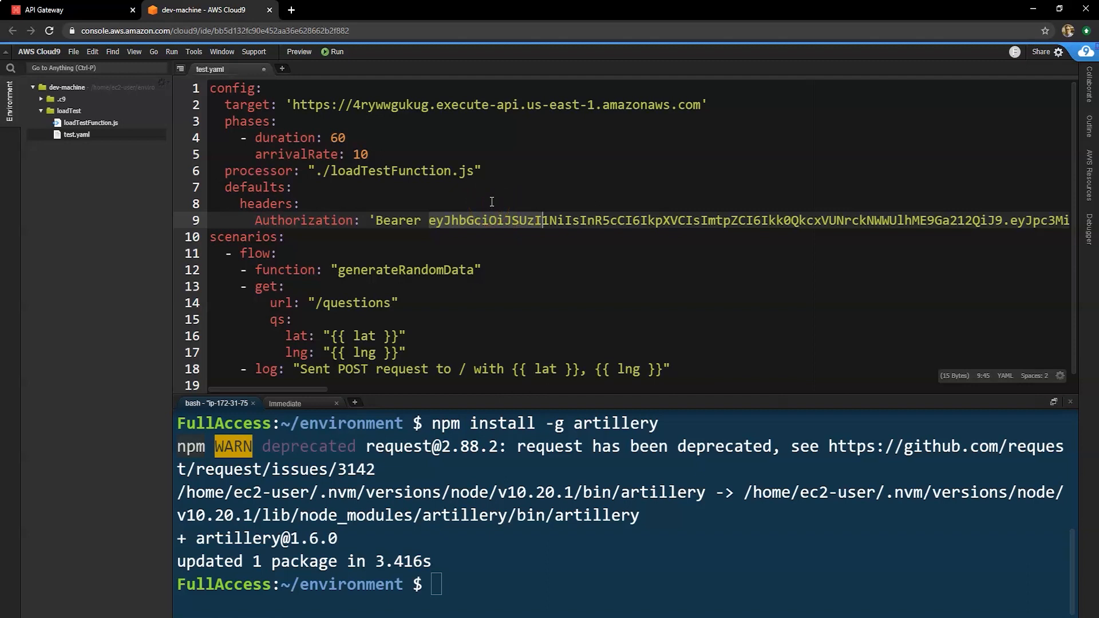
pyautogui.scroll(-3)
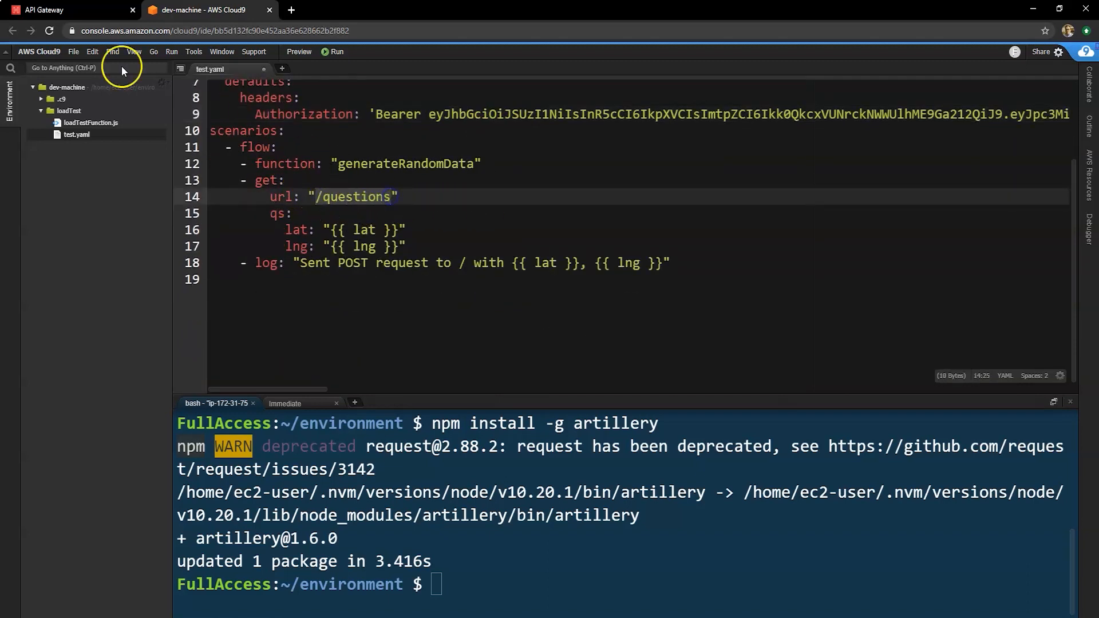
# Check the askAroundMe-backend routes and POST /questions details, then return to Cloud9
pyautogui.click(51, 8)
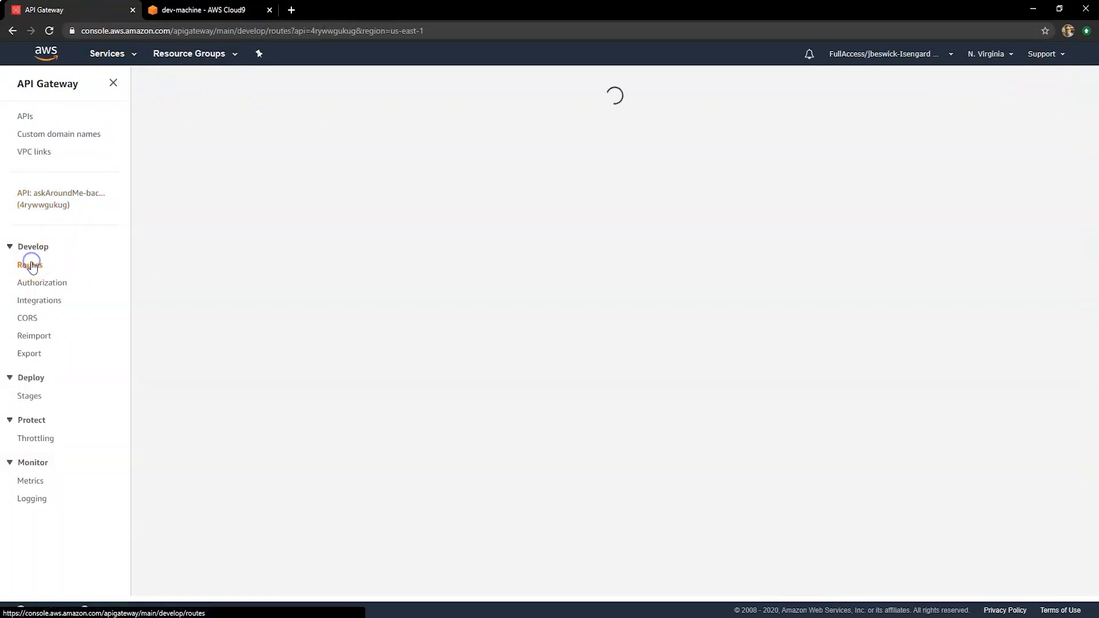
pyautogui.click(30, 265)
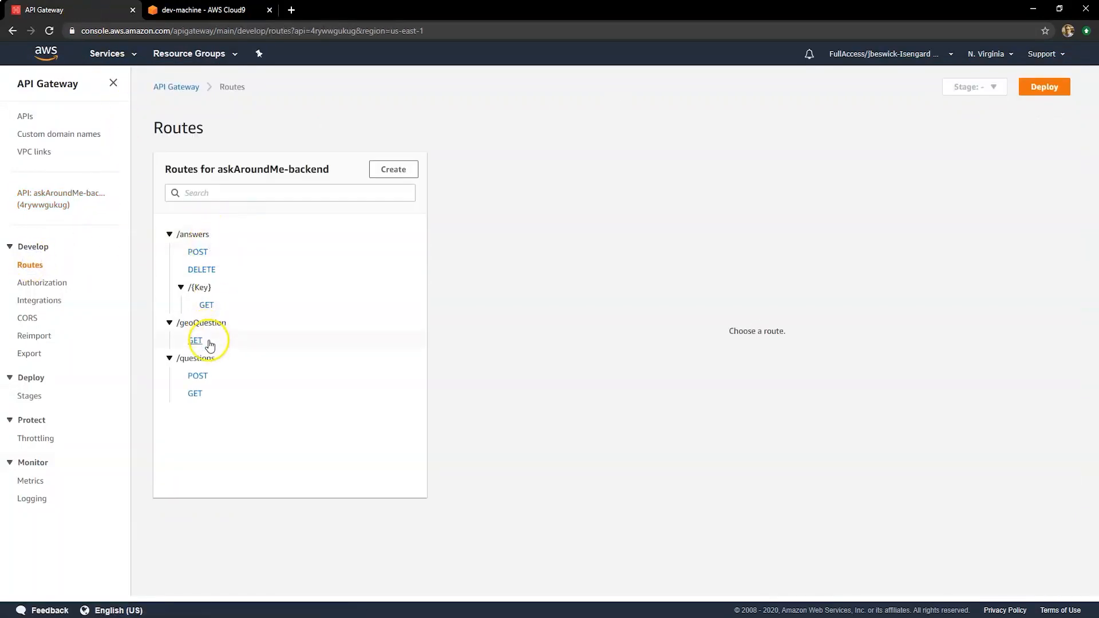
pyautogui.click(197, 376)
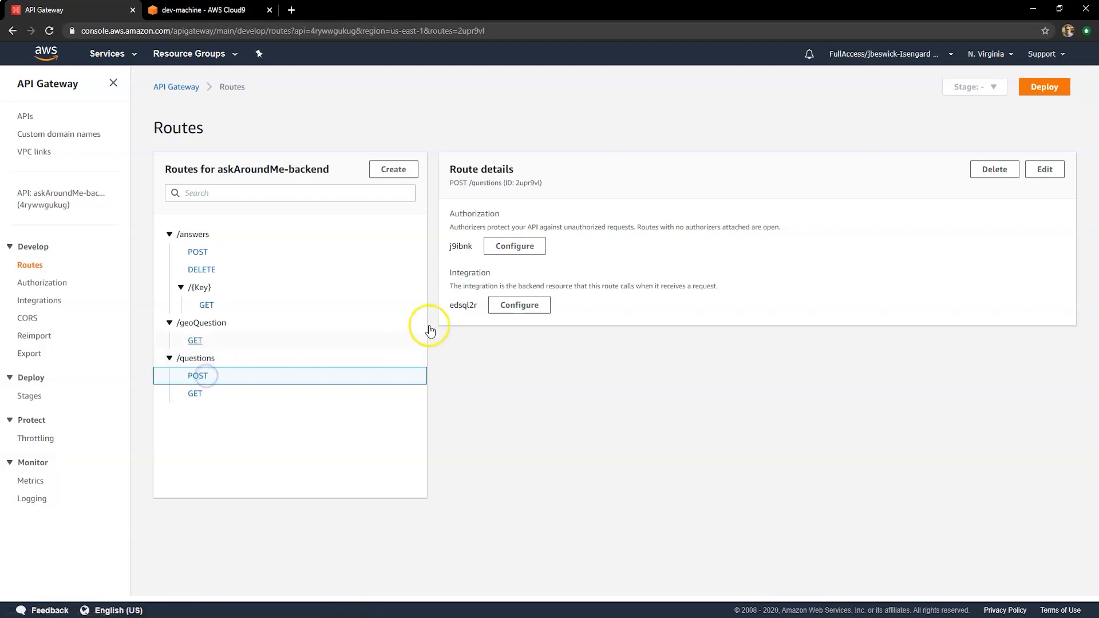
pyautogui.click(203, 10)
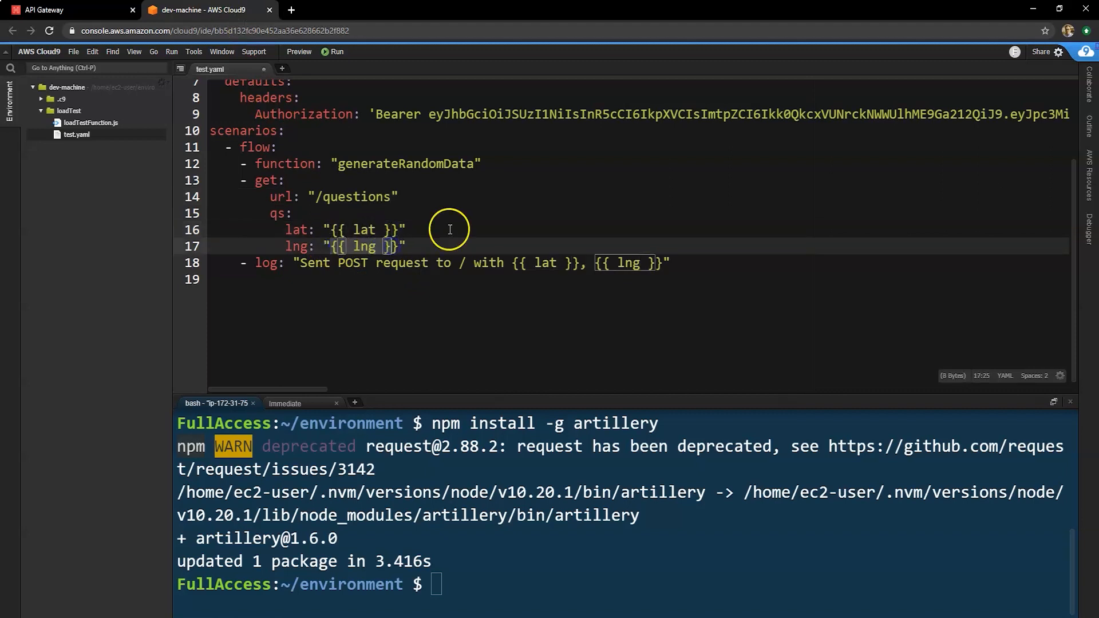
pyautogui.moveTo(337, 269)
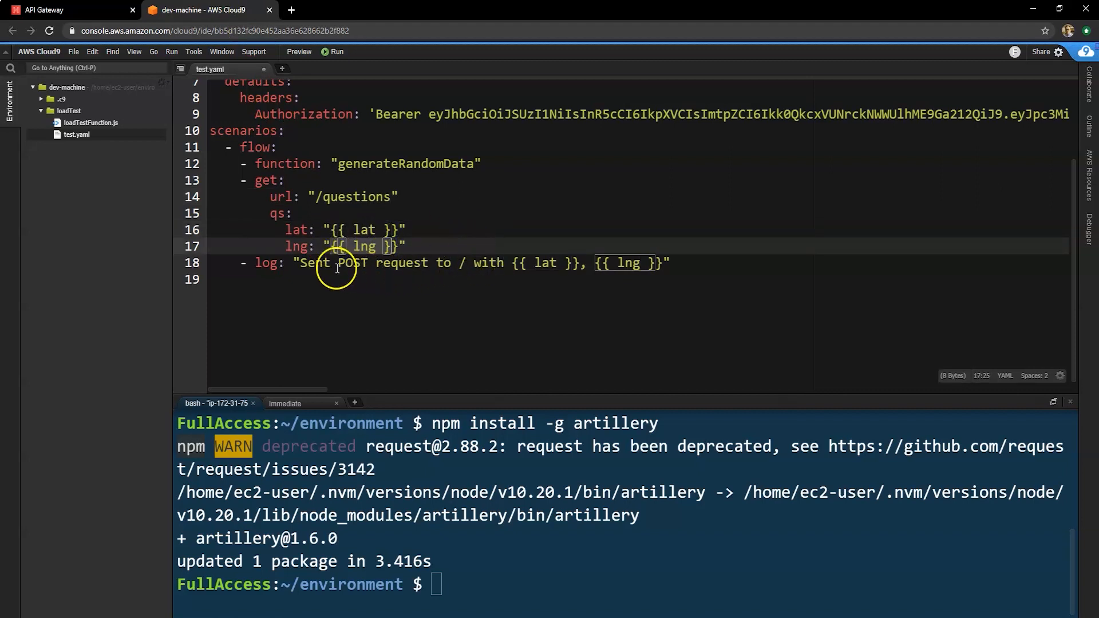
pyautogui.moveTo(375, 168)
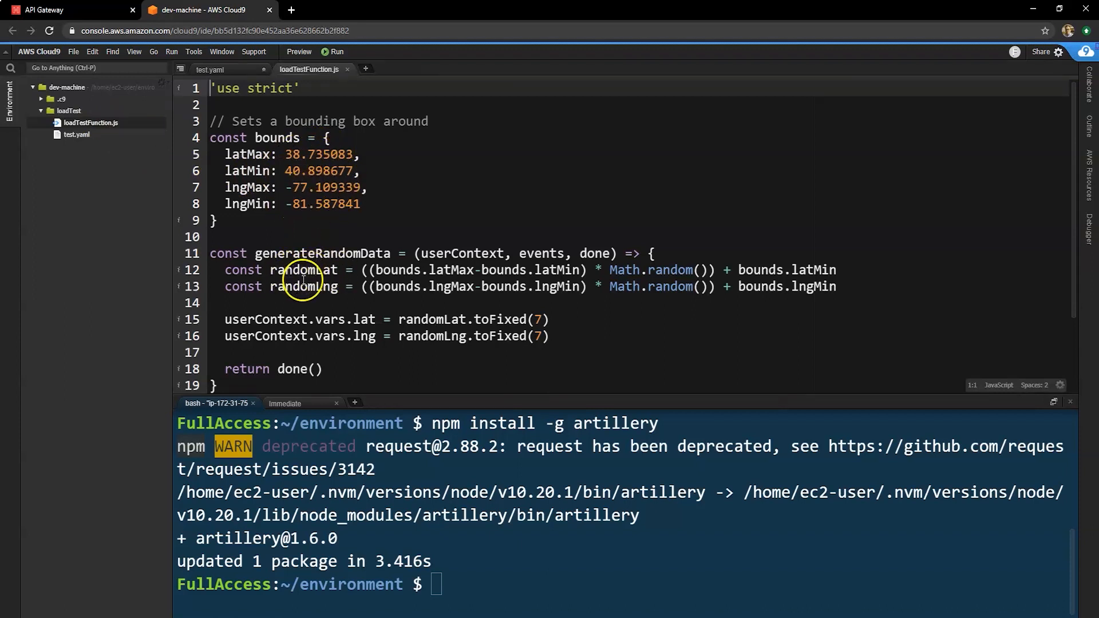
# Scroll through loadTestFunction.js's generateRandomData and switch back to the test.yaml tab
pyautogui.scroll(-3)
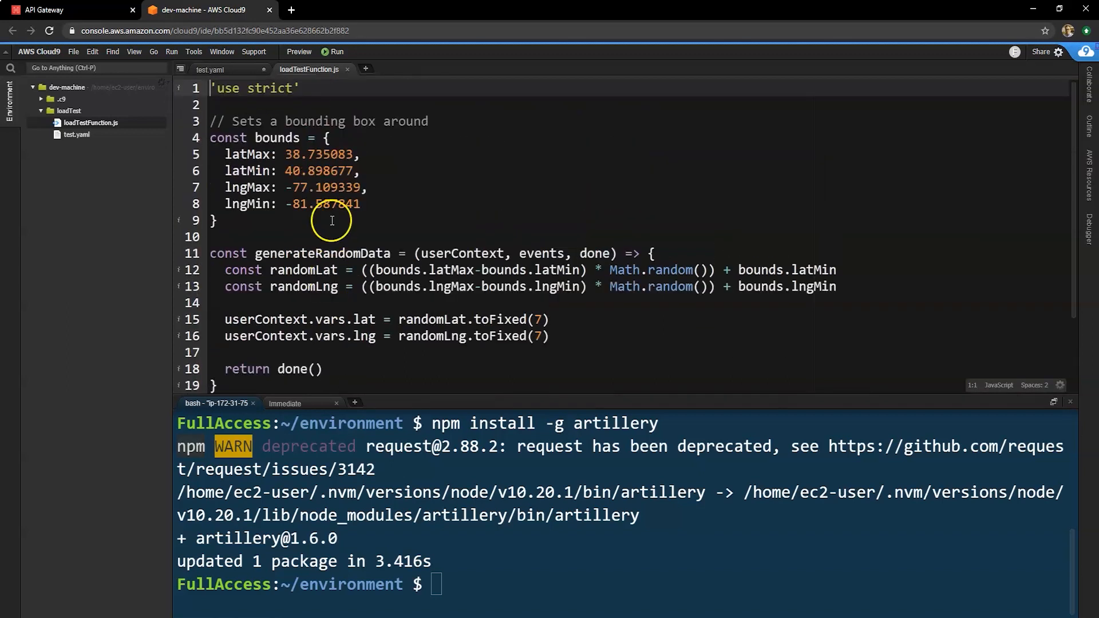
pyautogui.click(209, 69)
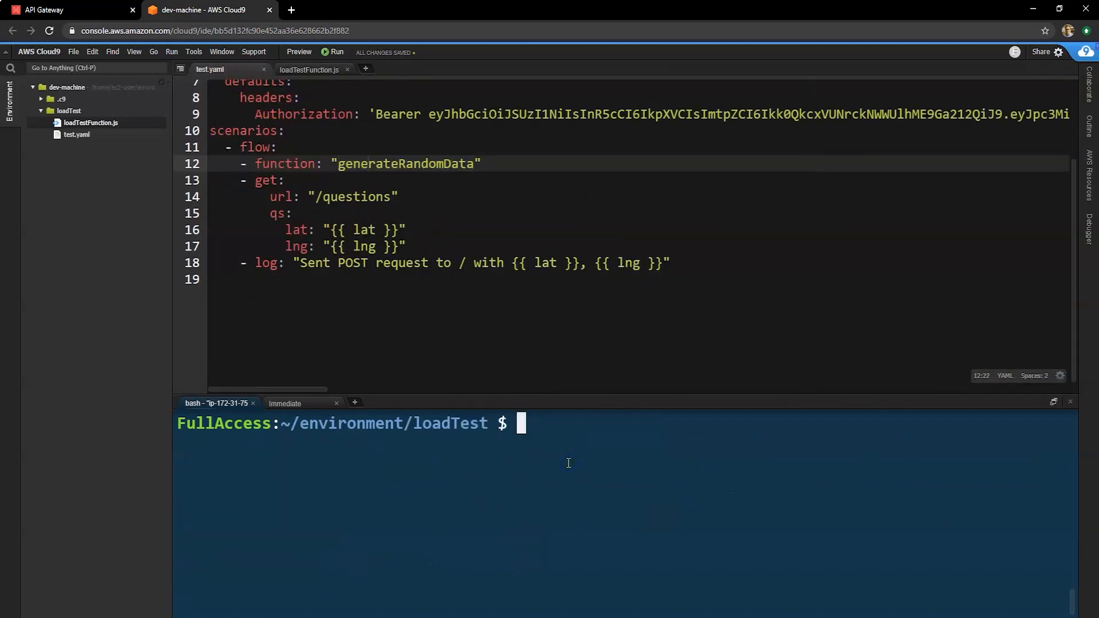
# Run artillery run test.yaml and wait for 600 scenarios to complete with 200 codes
pyautogui.write('artiller')
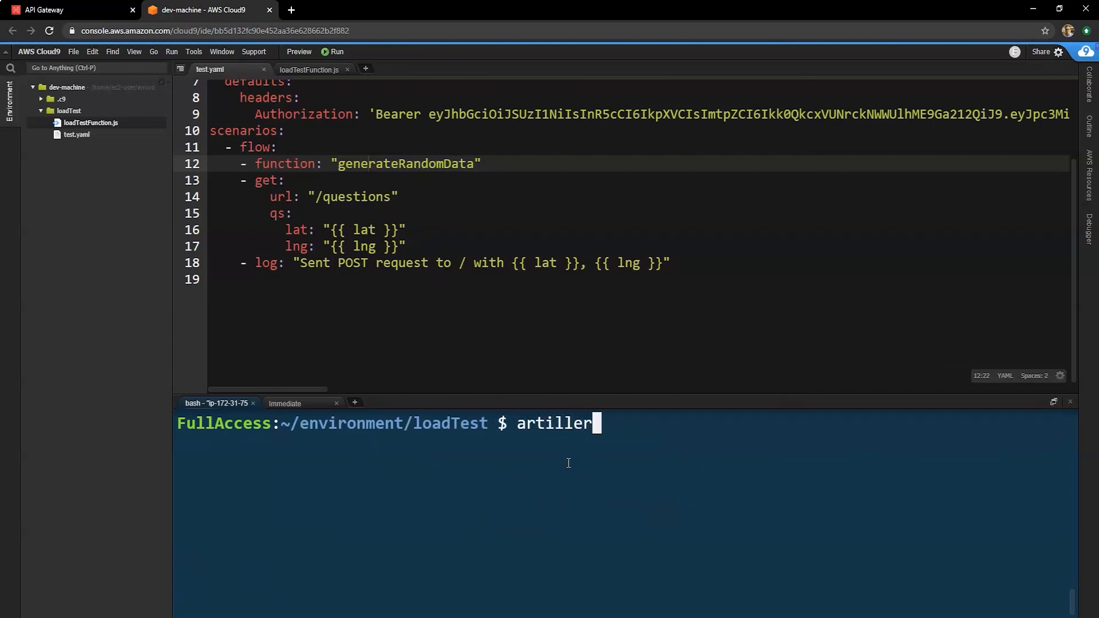
pyautogui.write('y run test.yaml')
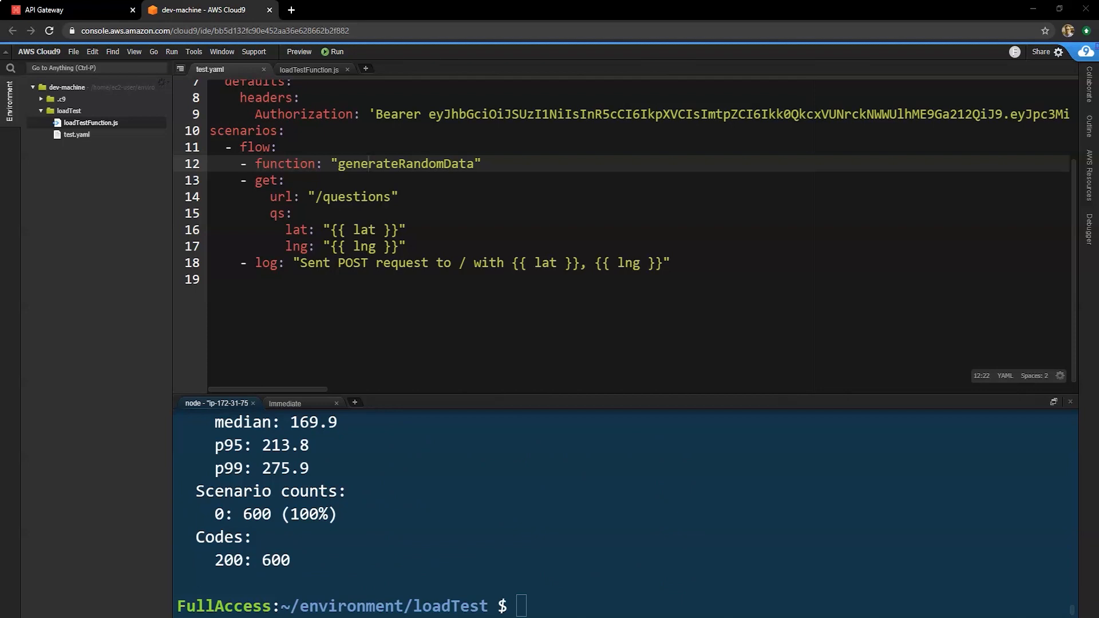
pyautogui.moveTo(584, 427)
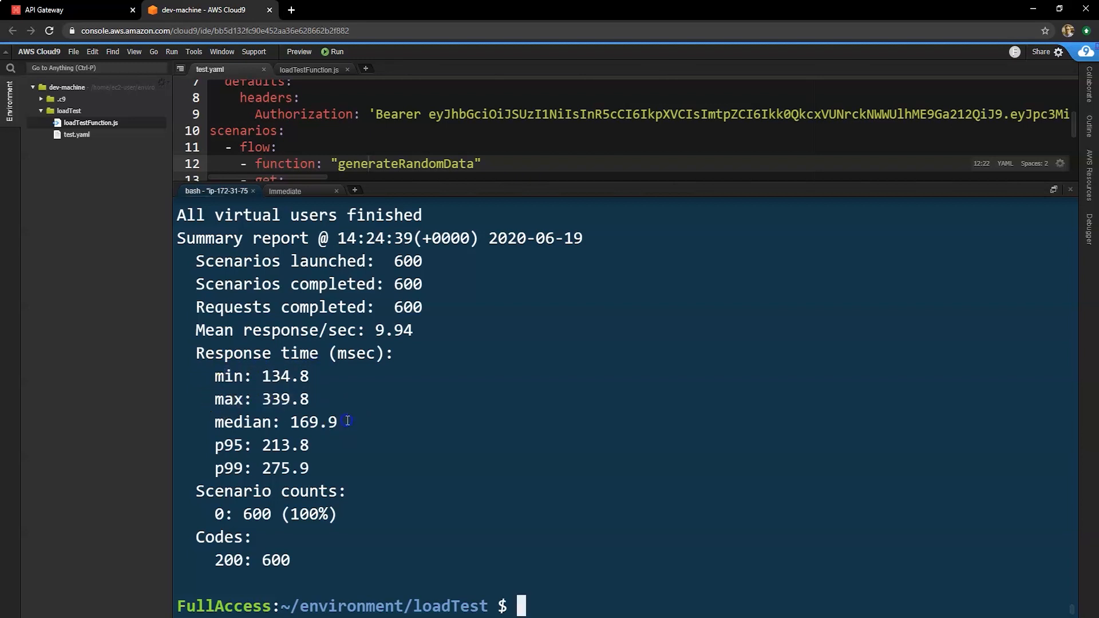
# Bring up the DynamoDB console window showing the aamQuestions table's testuser|1 items
pyautogui.doubleClick(310, 422)
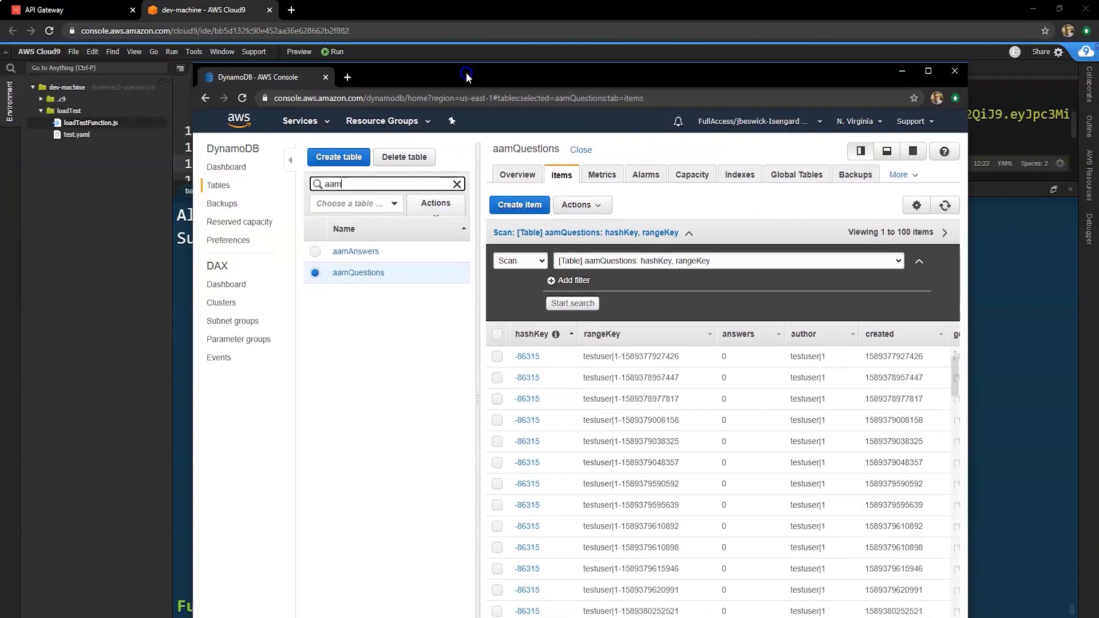
# Maximize the DynamoDB console and page through the aamQuestions items
pyautogui.click(928, 71)
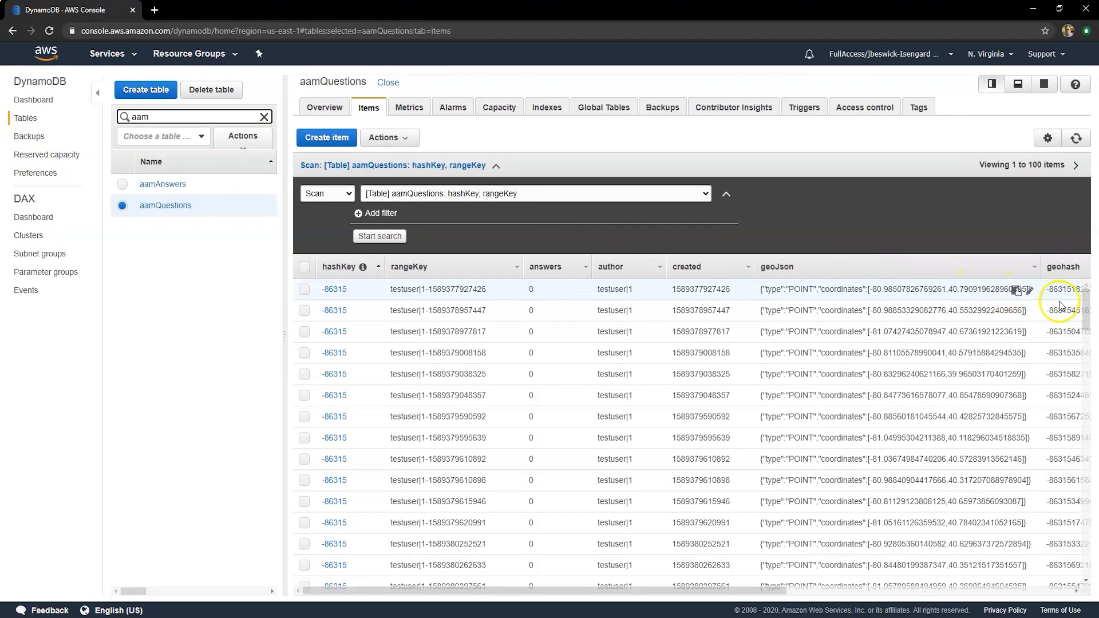
pyautogui.click(1076, 139)
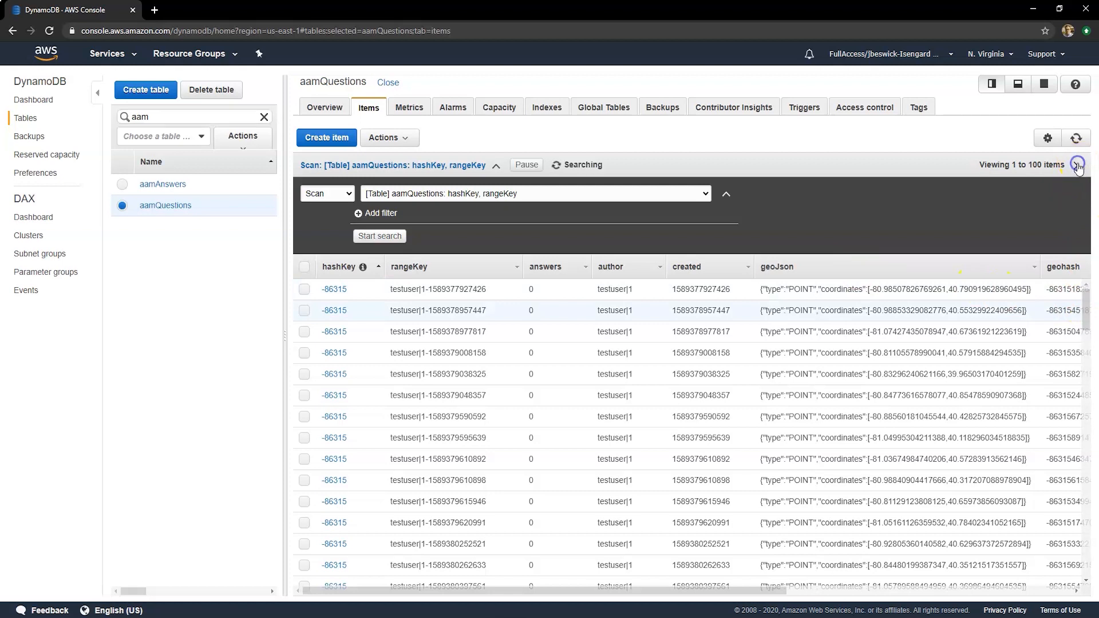
pyautogui.click(1078, 166)
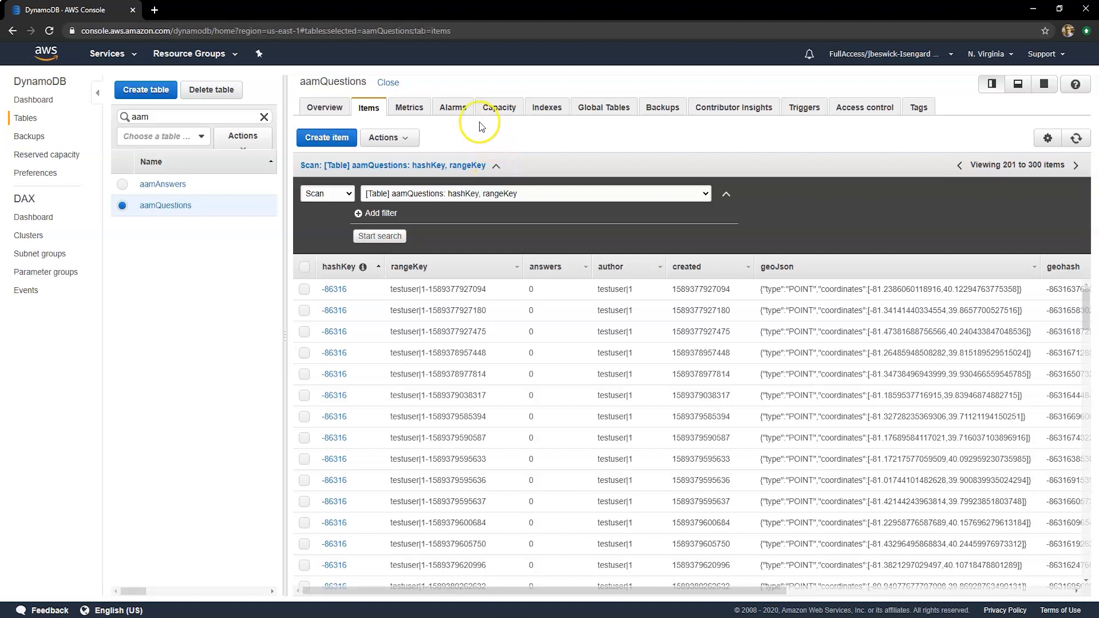
pyautogui.moveTo(517, 108)
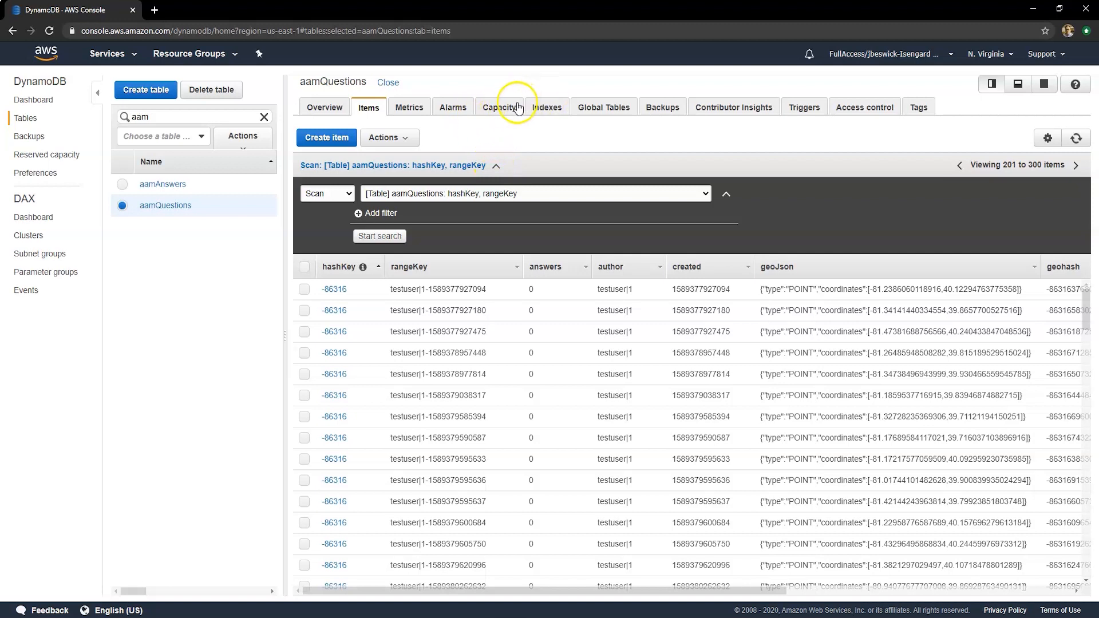
# Open the Metrics tab and view Read capacity at a 1-minute period, spiking to 26
pyautogui.click(408, 107)
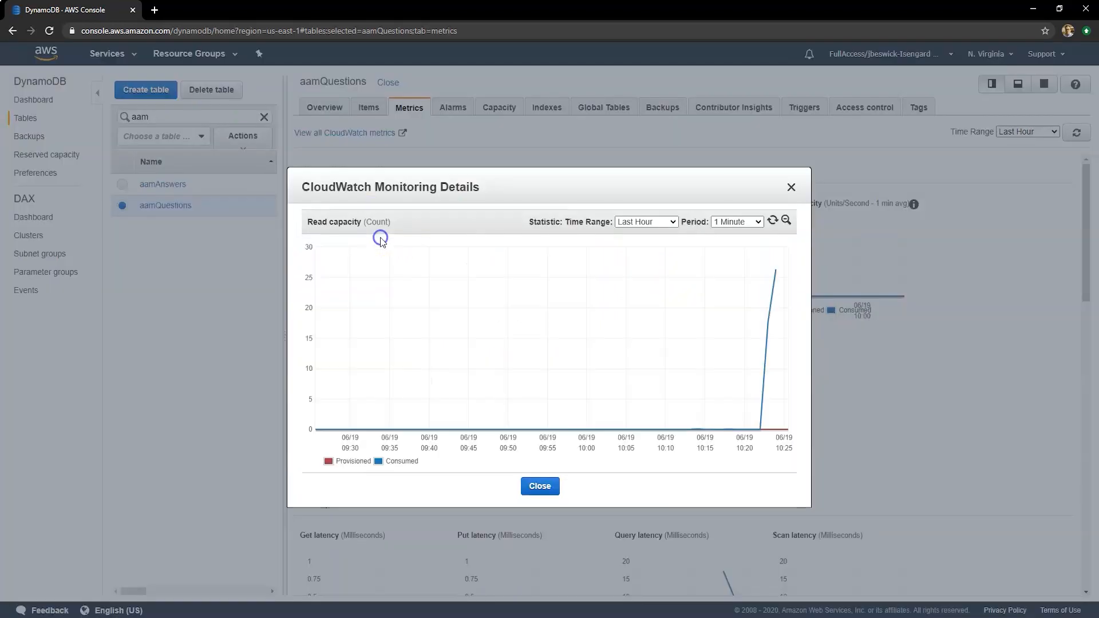
pyautogui.click(738, 221)
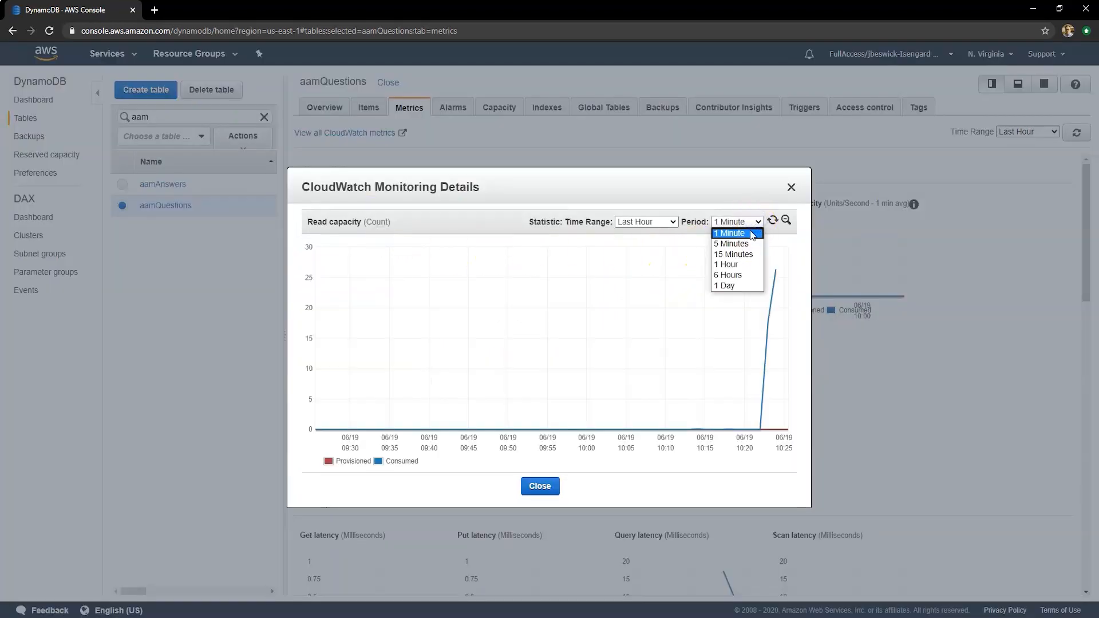
pyautogui.click(730, 233)
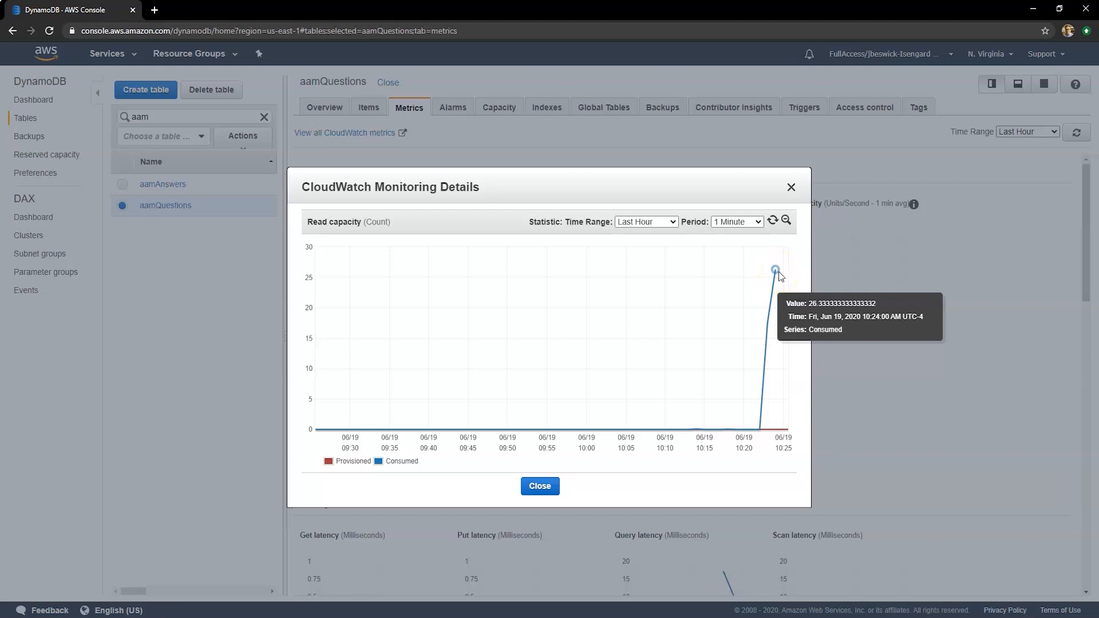
pyautogui.click(540, 486)
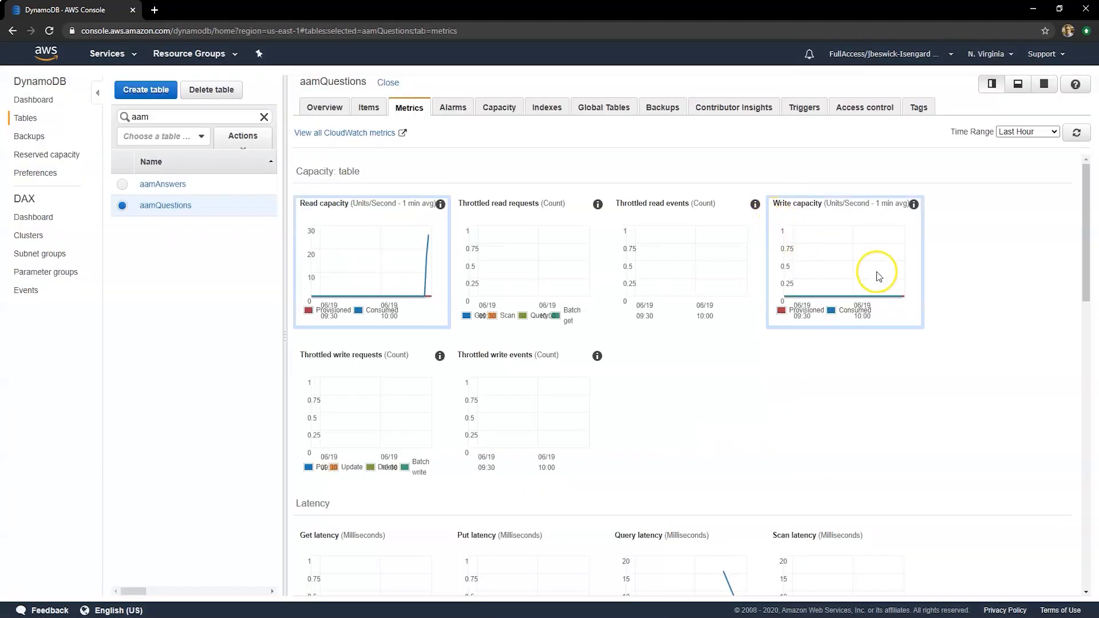
pyautogui.moveTo(913, 12)
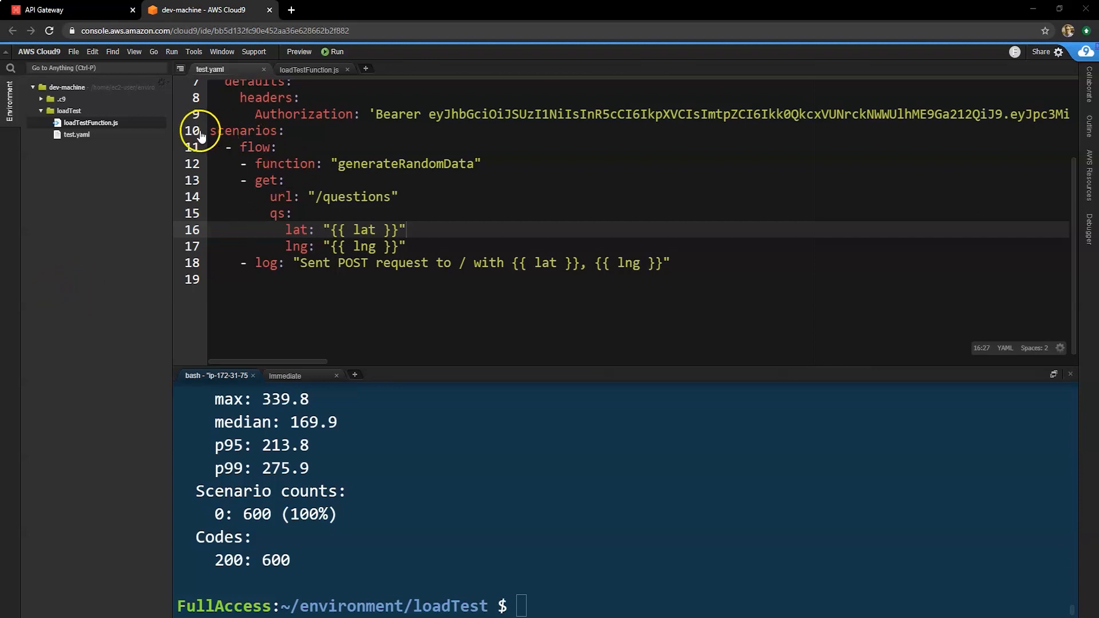
# Create a new file answersTest.yaml in the loadTest folder
pyautogui.rightClick(84, 122)
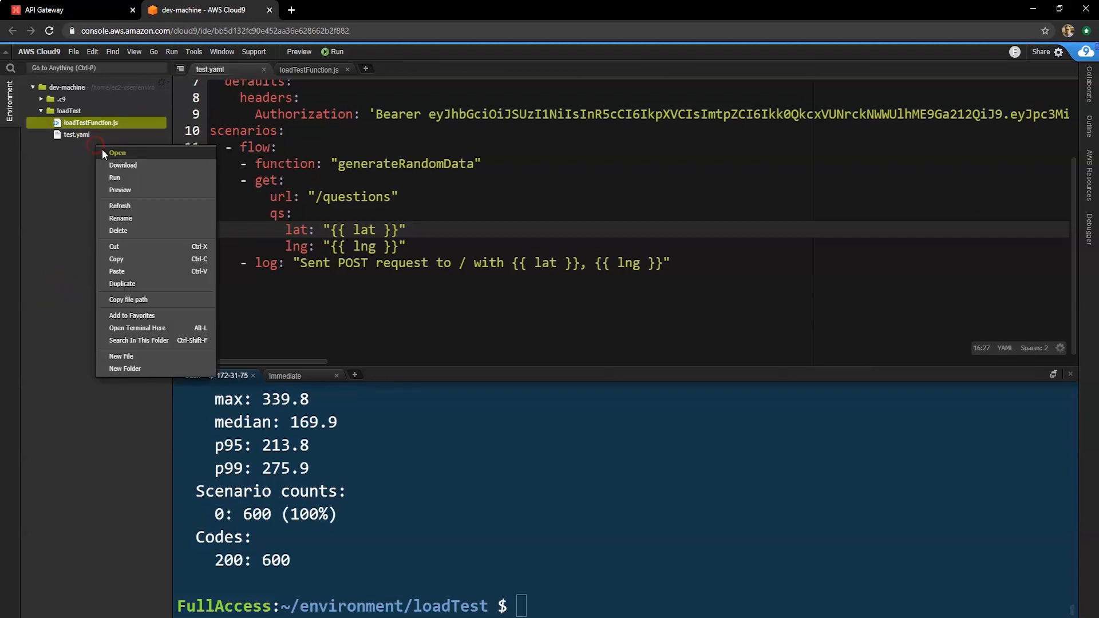
pyautogui.click(121, 356)
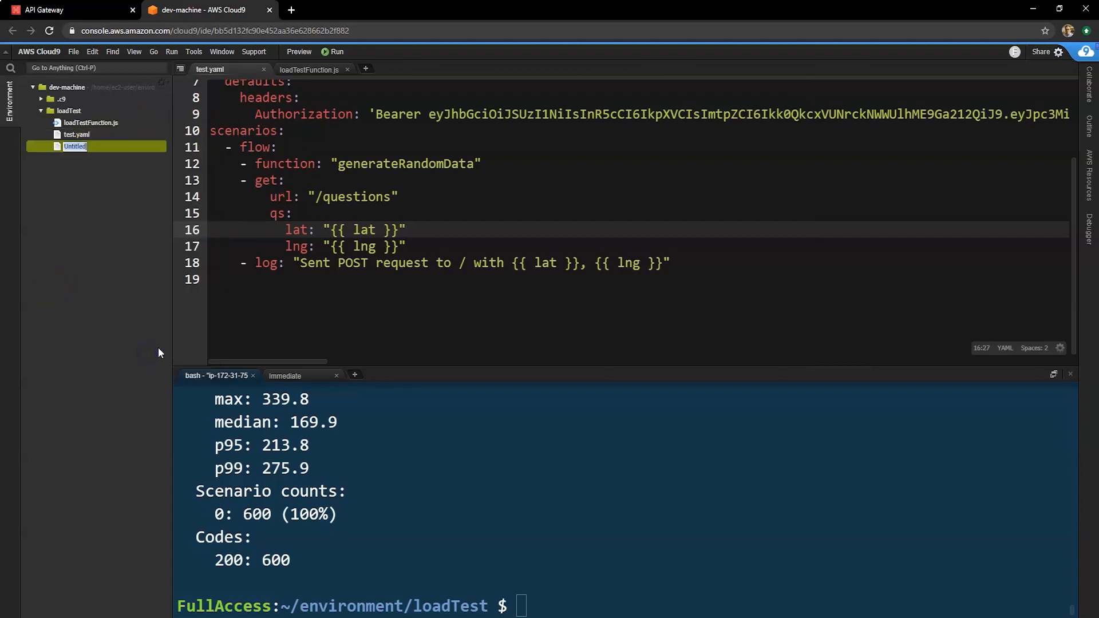
pyautogui.write('answers1')
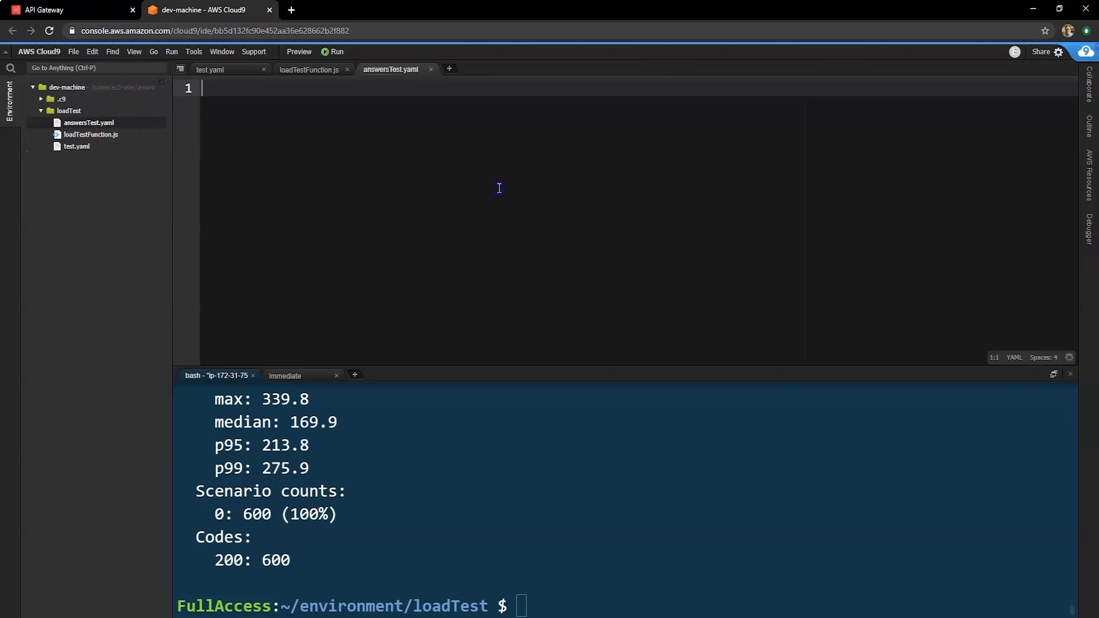
# Show answersTest.yaml and test.yaml side by side in two columns
pyautogui.rightClick(390, 69)
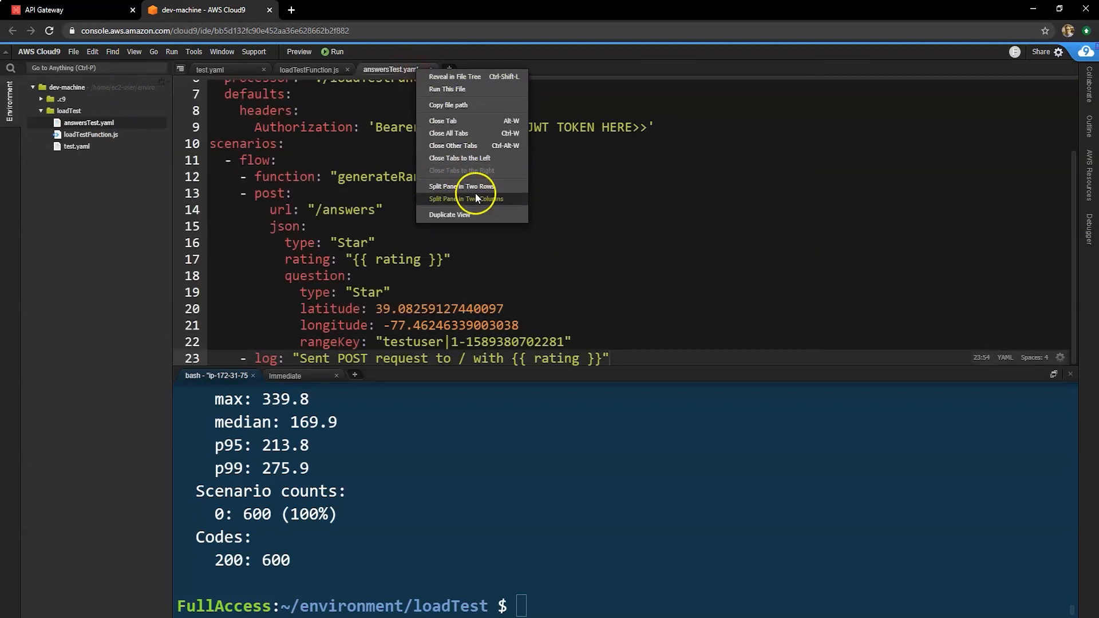
pyautogui.click(465, 199)
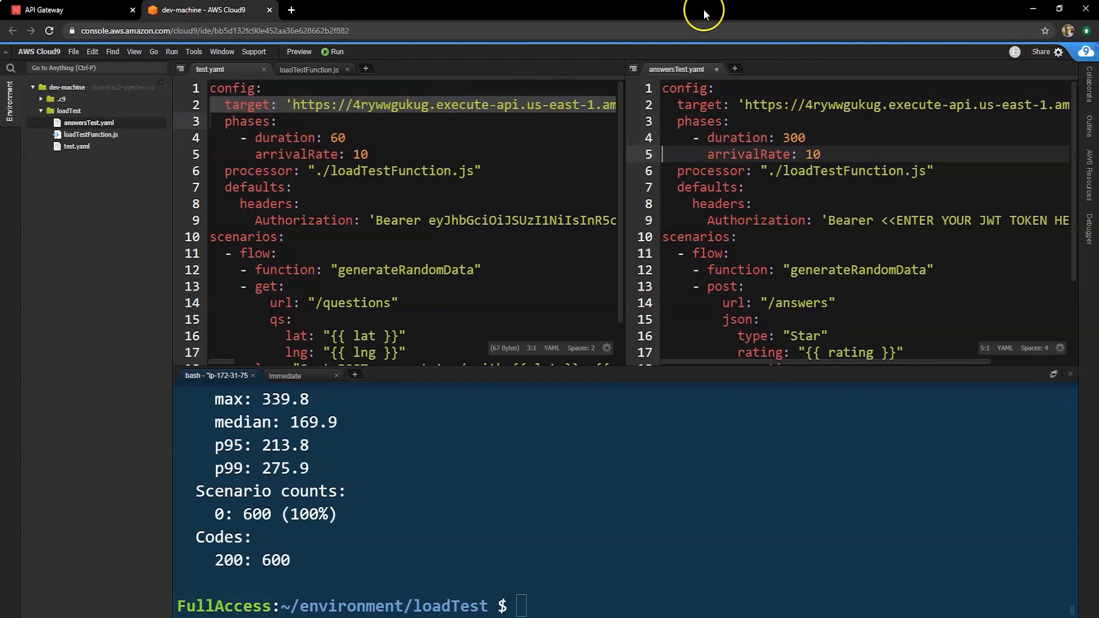
pyautogui.click(374, 203)
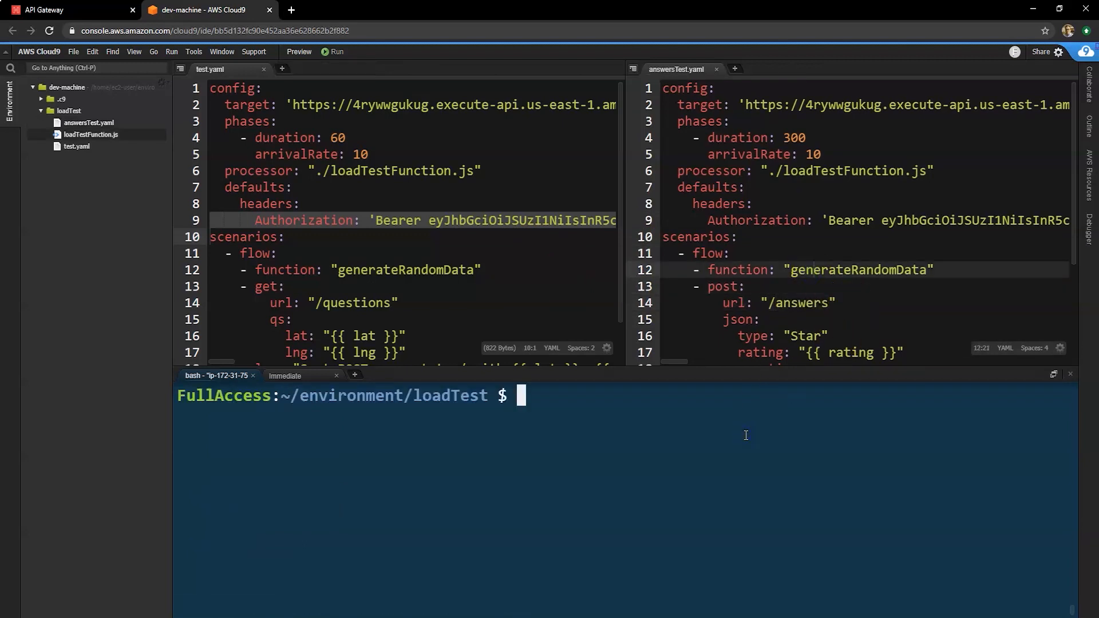
# Run 'artillery run answersTest.yaml' in the terminal
pyautogui.write('artil')
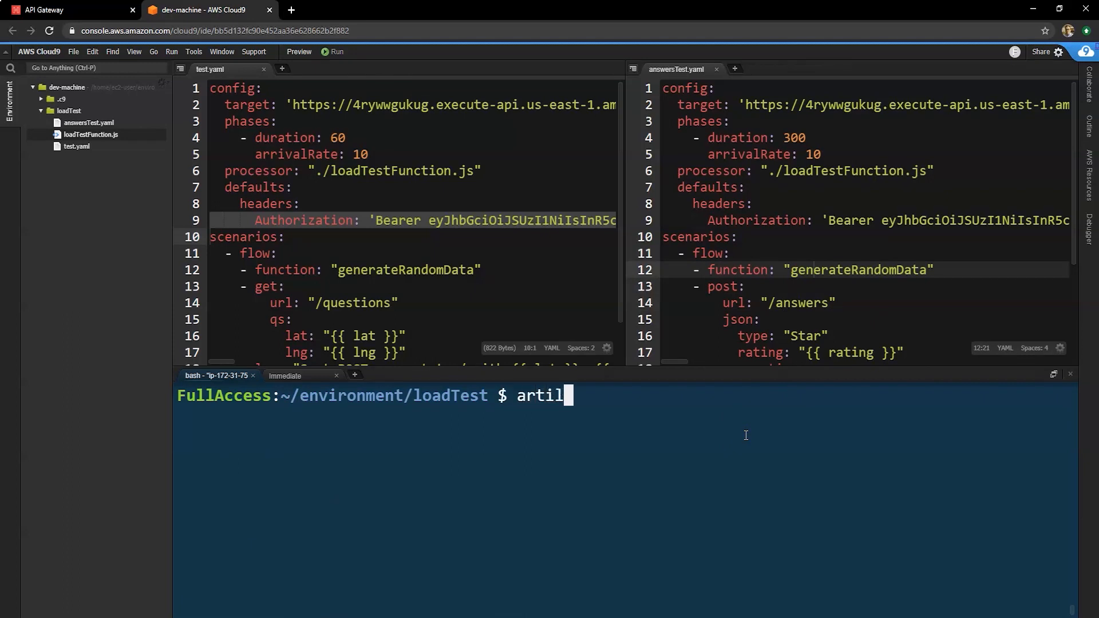
pyautogui.write('lery run answersTest.yaml')
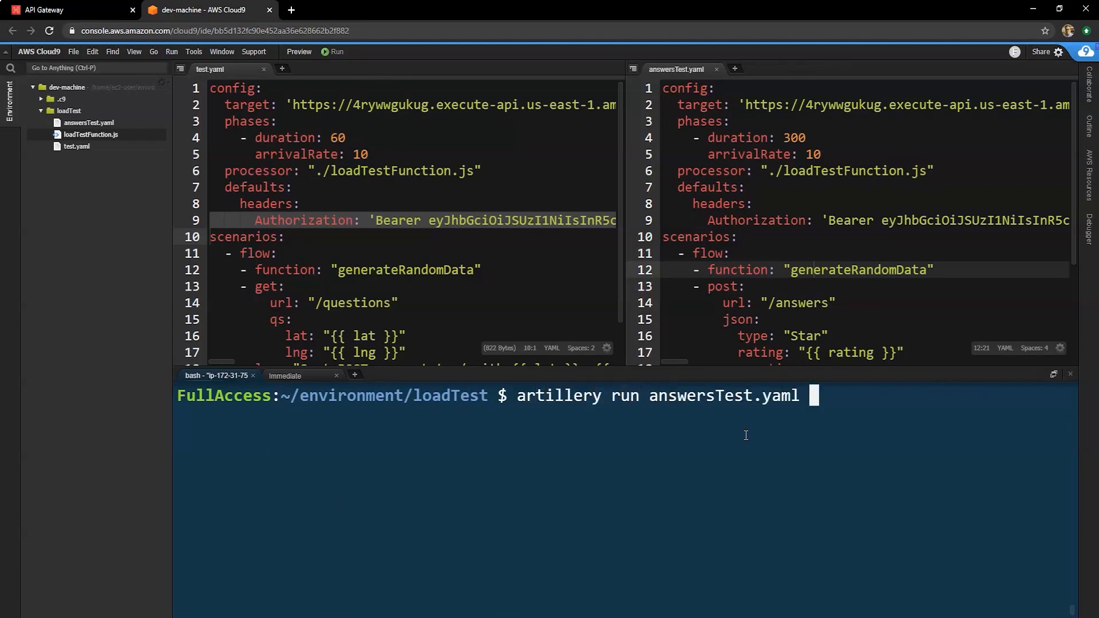
pyautogui.press('Enter')
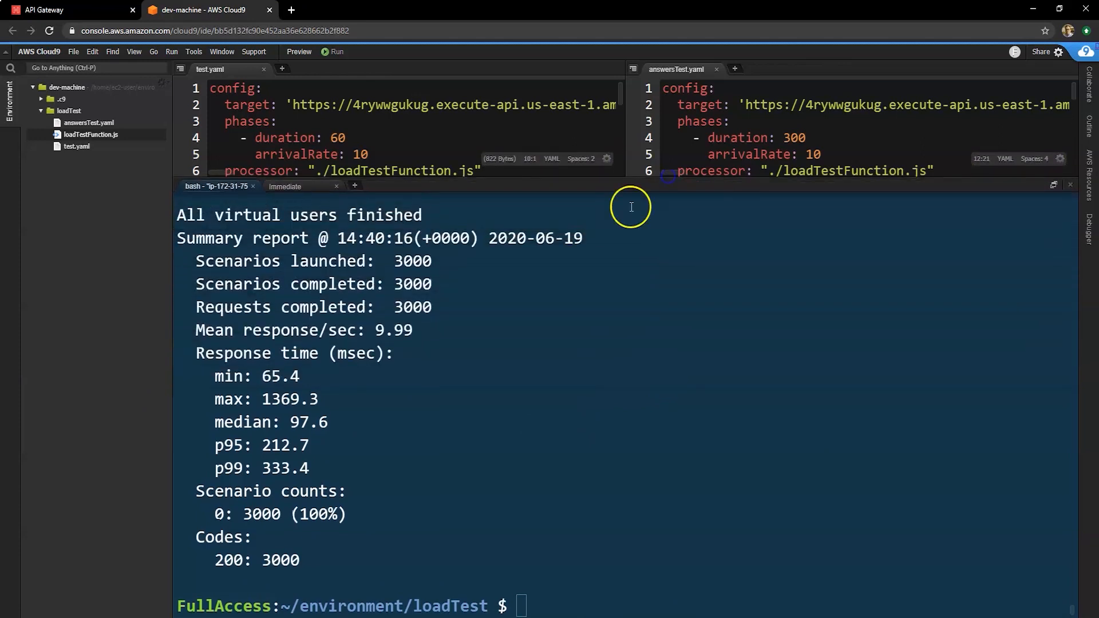
pyautogui.moveTo(401, 330)
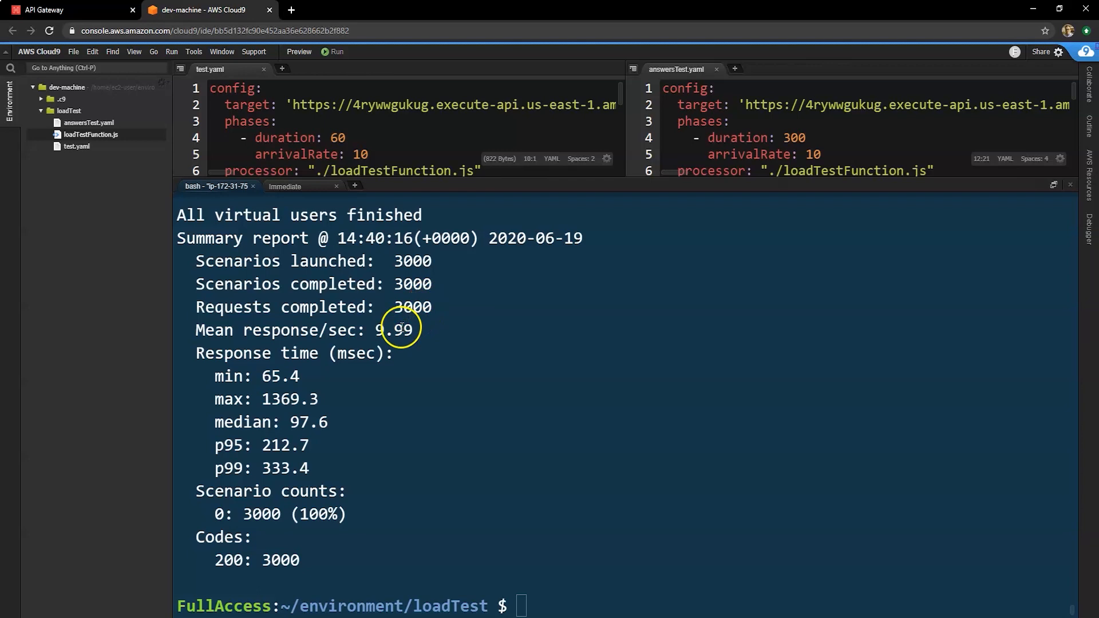
pyautogui.moveTo(282, 376)
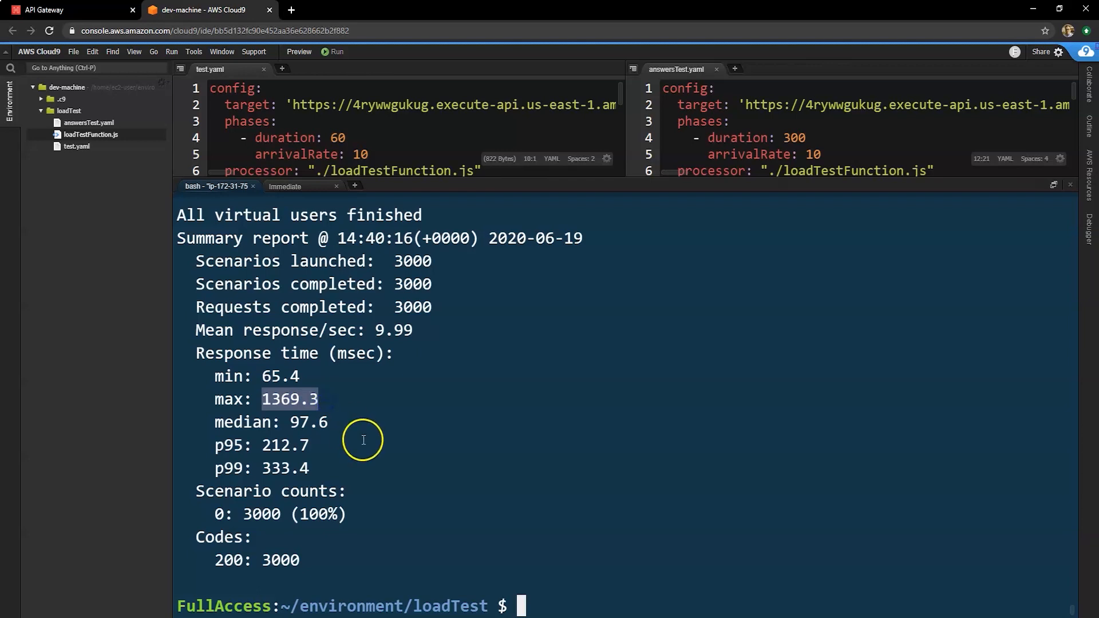
pyautogui.moveTo(391, 447)
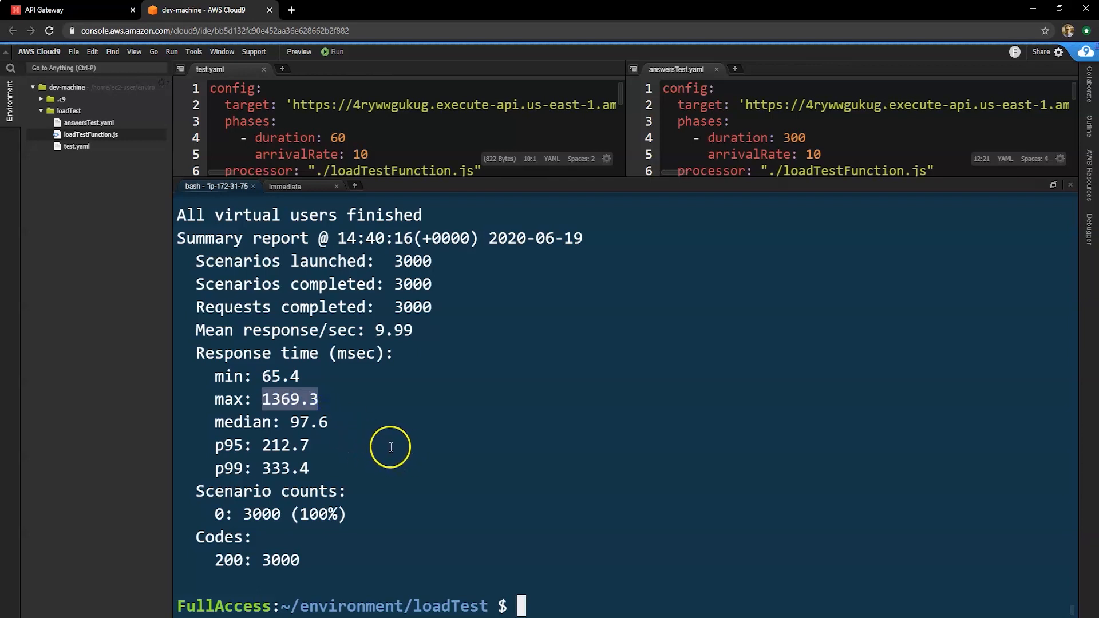
pyautogui.moveTo(291, 439)
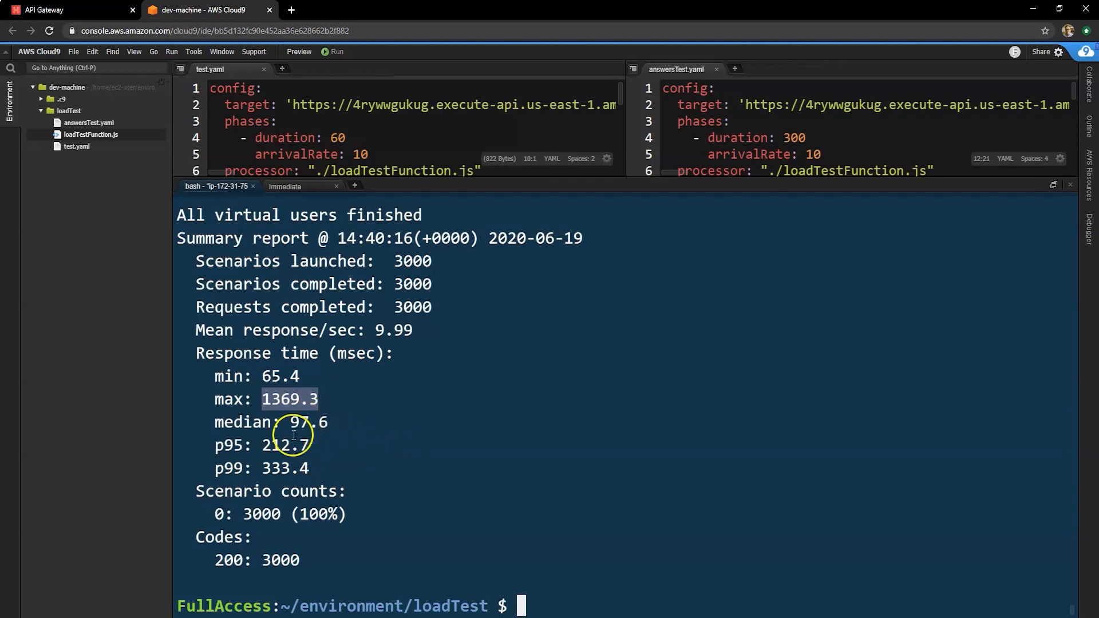
pyautogui.moveTo(280, 469)
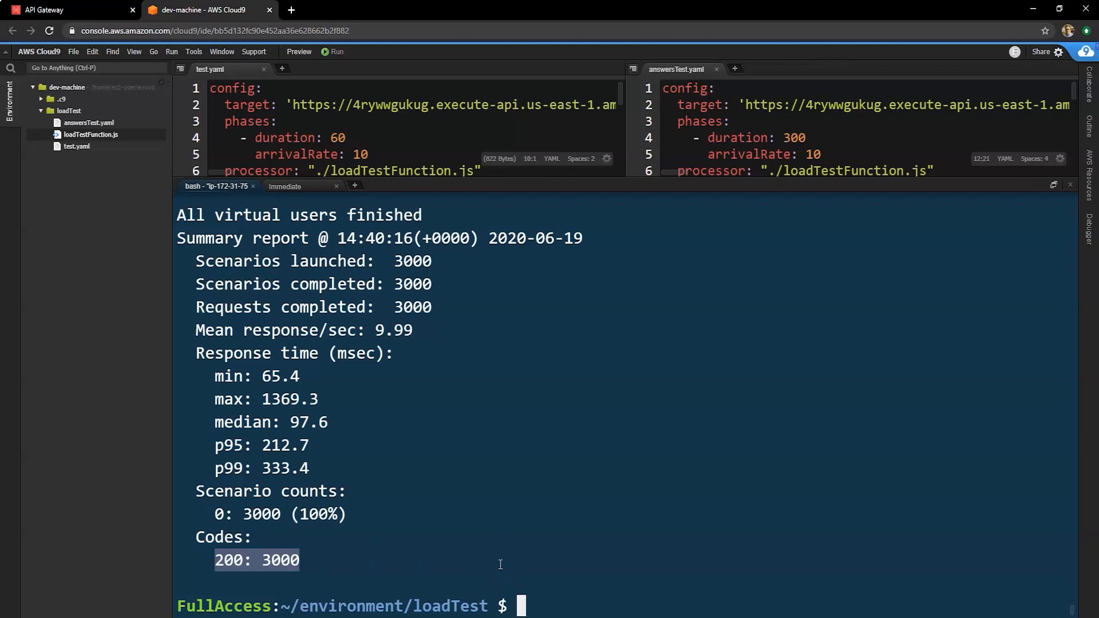
pyautogui.moveTo(692, 178)
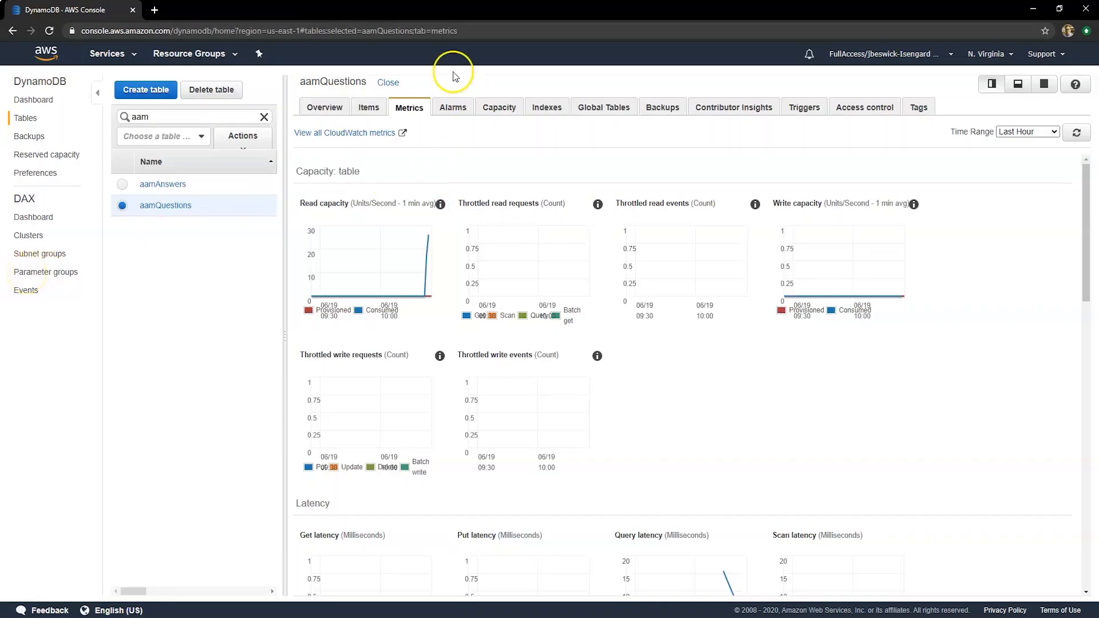
# Open the aamAnswers table's metrics and enlarge its write capacity chart
pyautogui.click(162, 185)
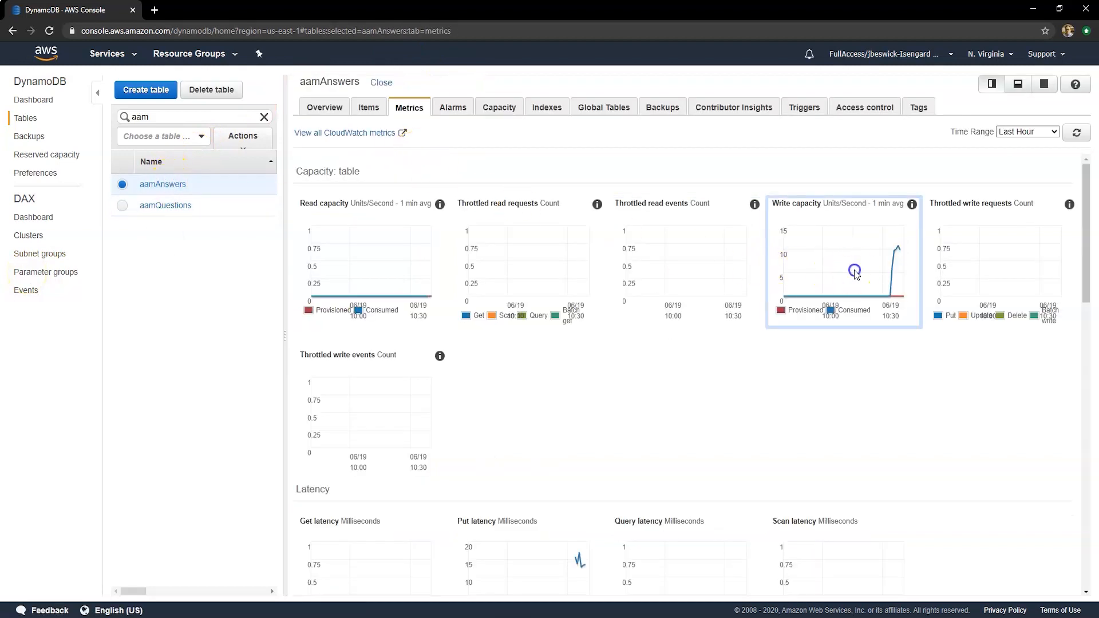
pyautogui.click(855, 271)
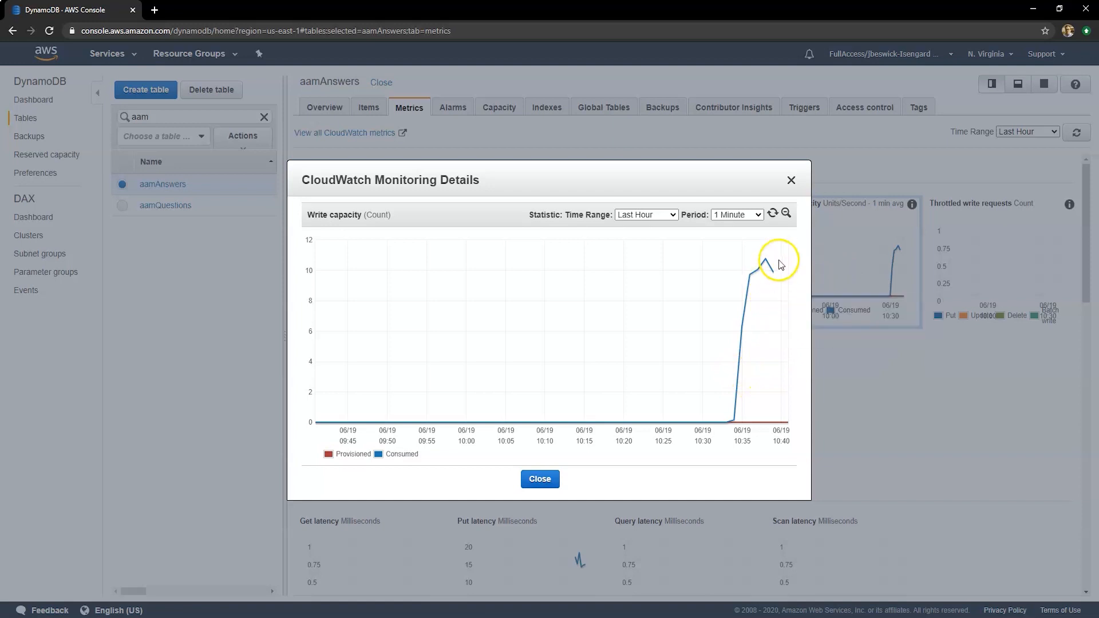
pyautogui.moveTo(730, 271)
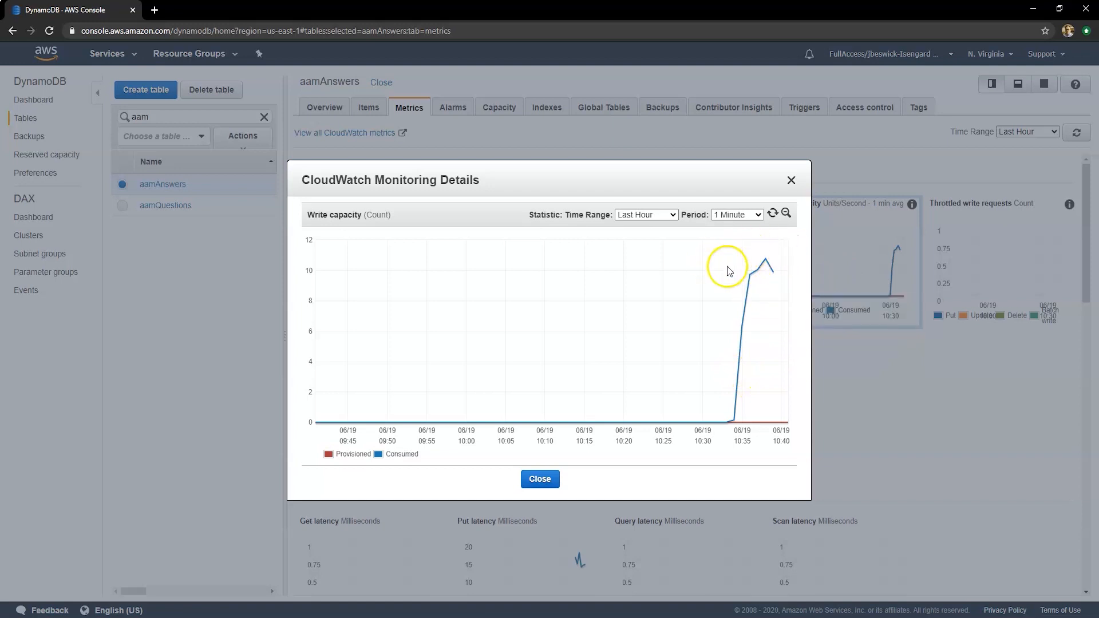
pyautogui.moveTo(724, 249)
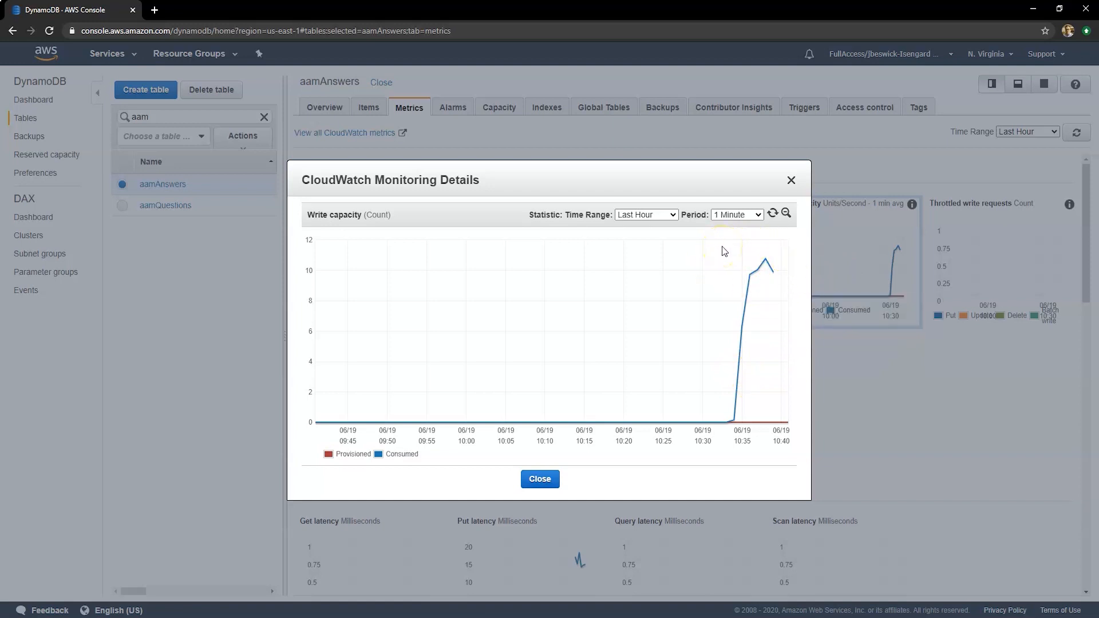
pyautogui.moveTo(721, 251)
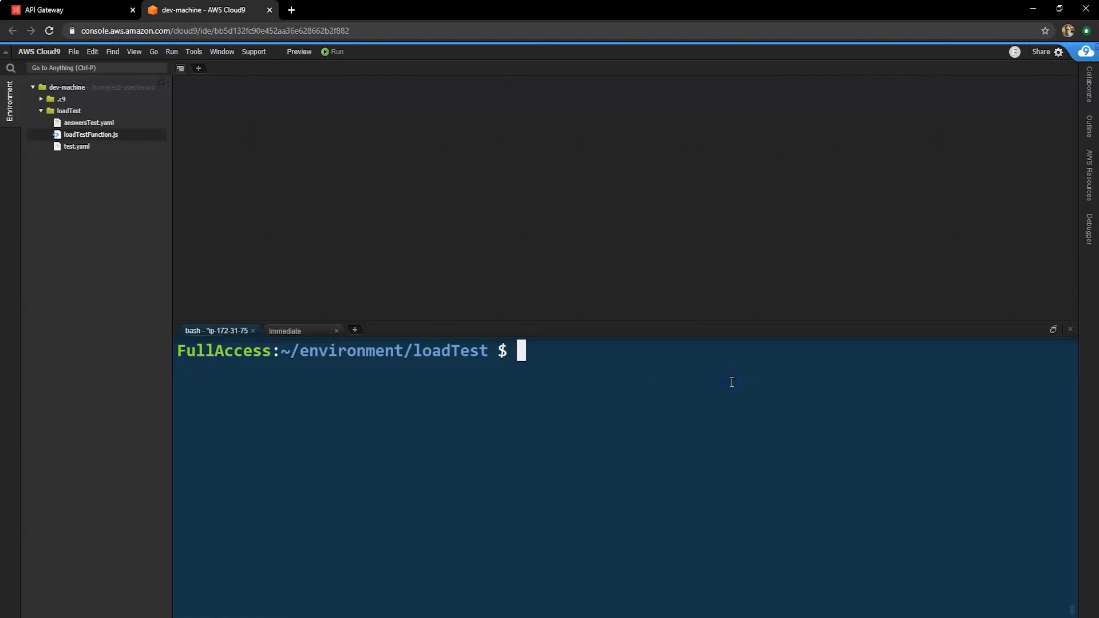
pyautogui.write('git clone')
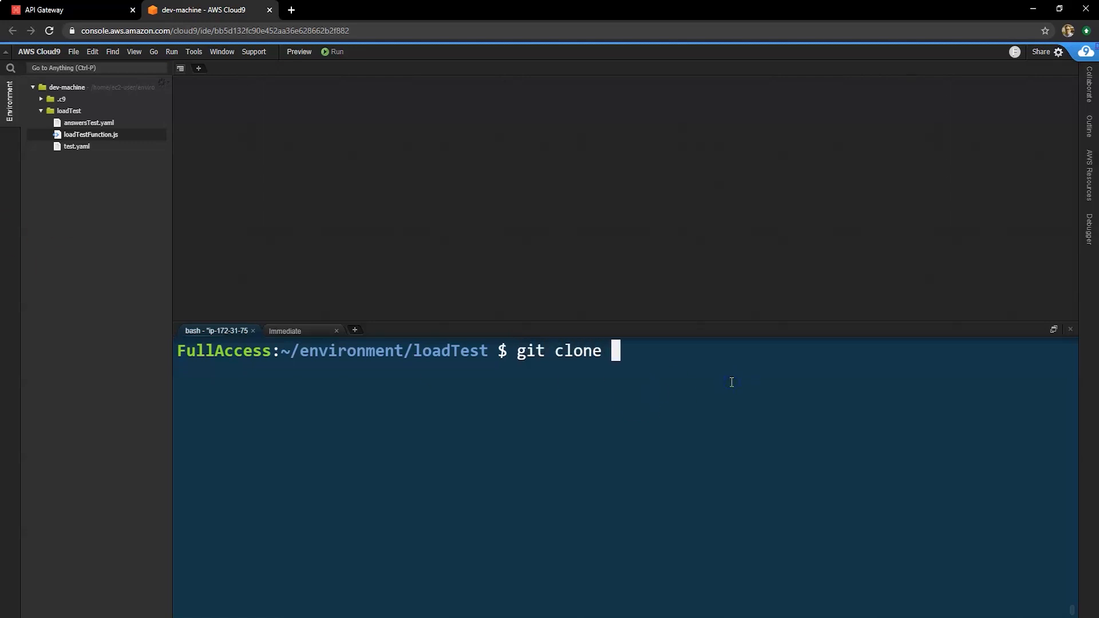
pyautogui.write('https://github.com/aws-samples/ask-around-me')
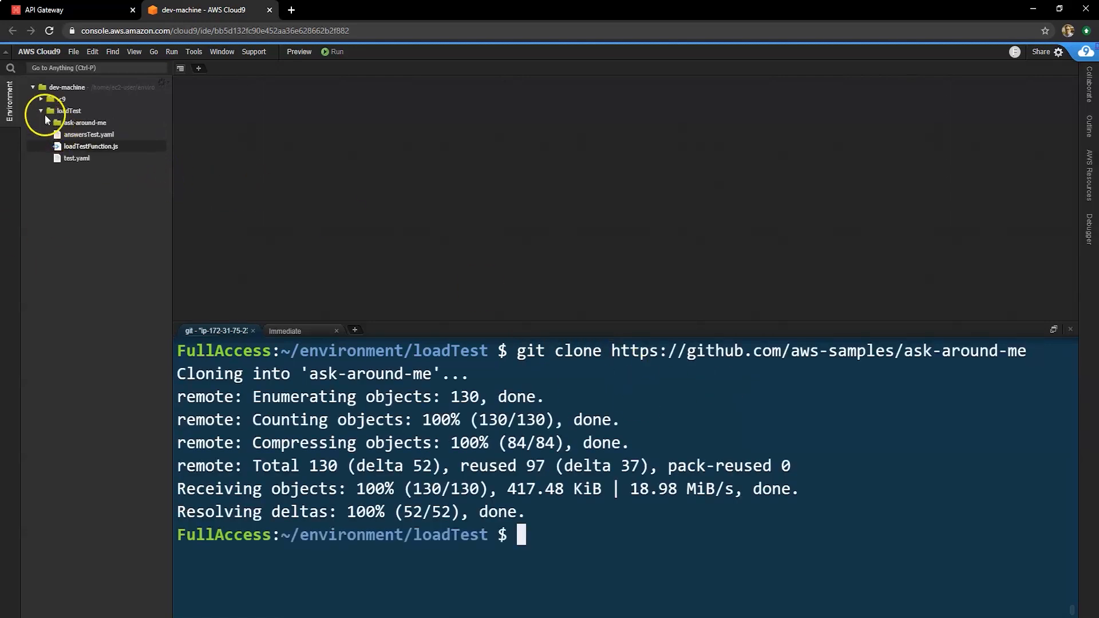
pyautogui.click(52, 122)
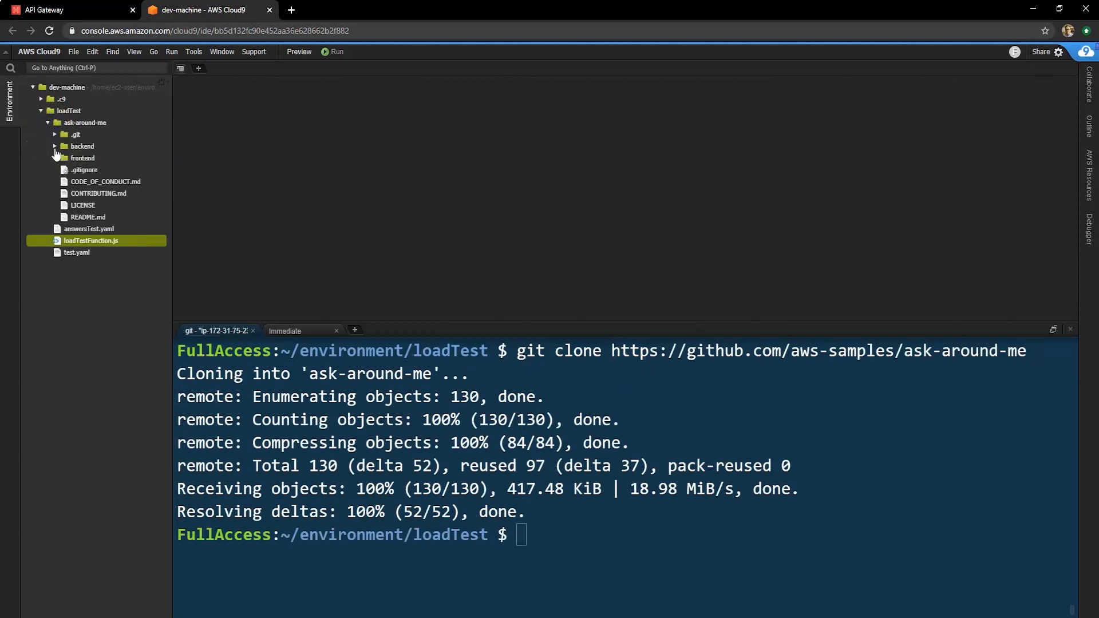
pyautogui.click(55, 146)
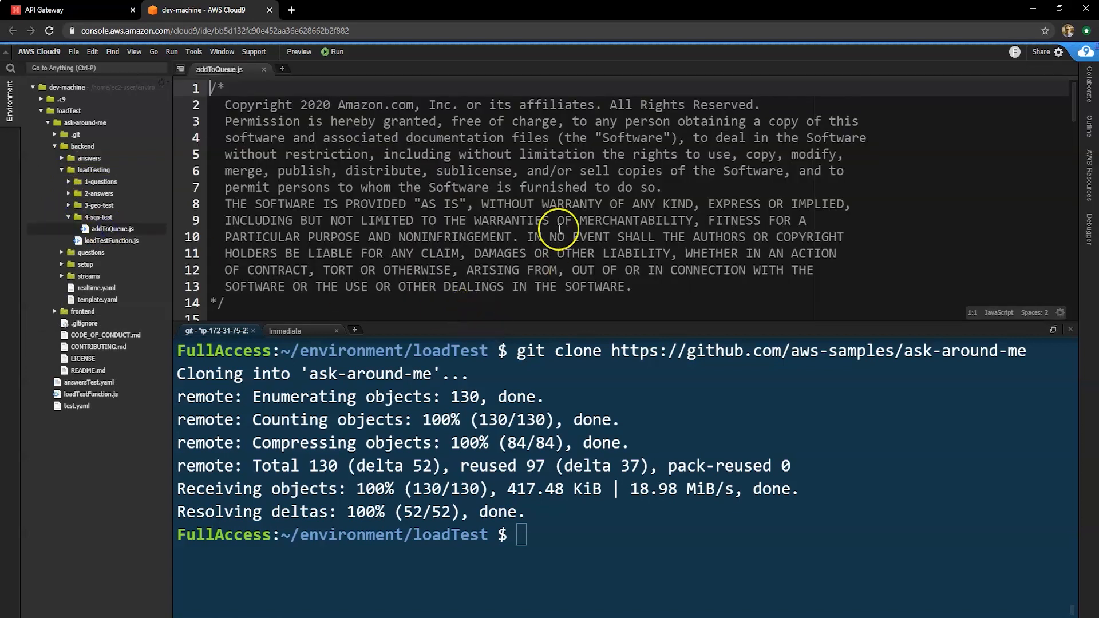
# Review addToQueue.js's question-building code and set TOTAL_RUNS to 100
pyautogui.scroll(-3)
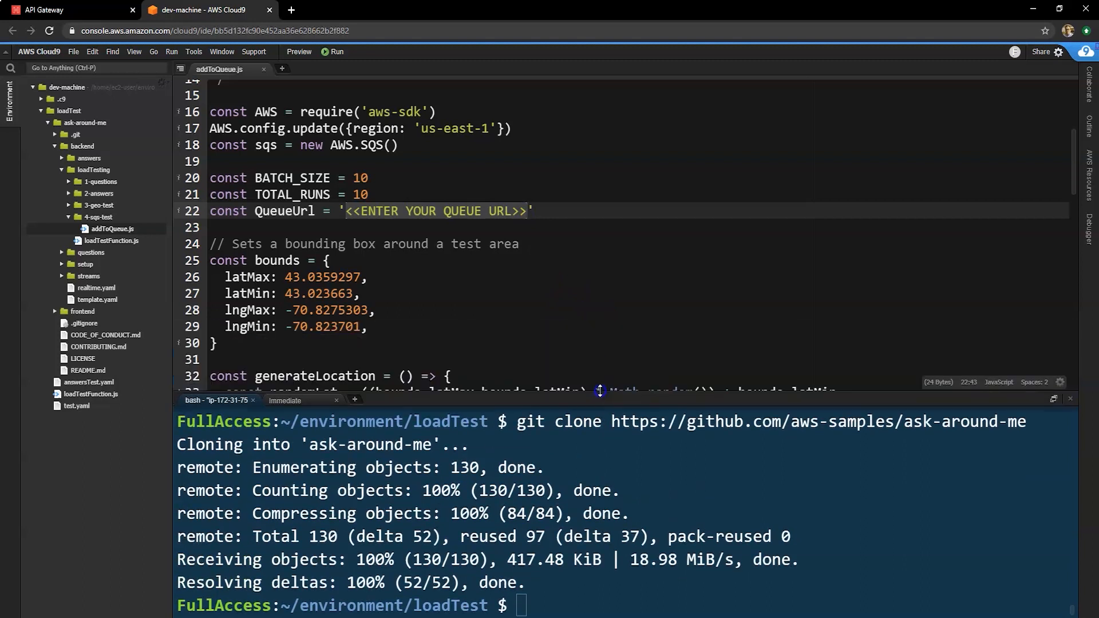
pyautogui.scroll(-3)
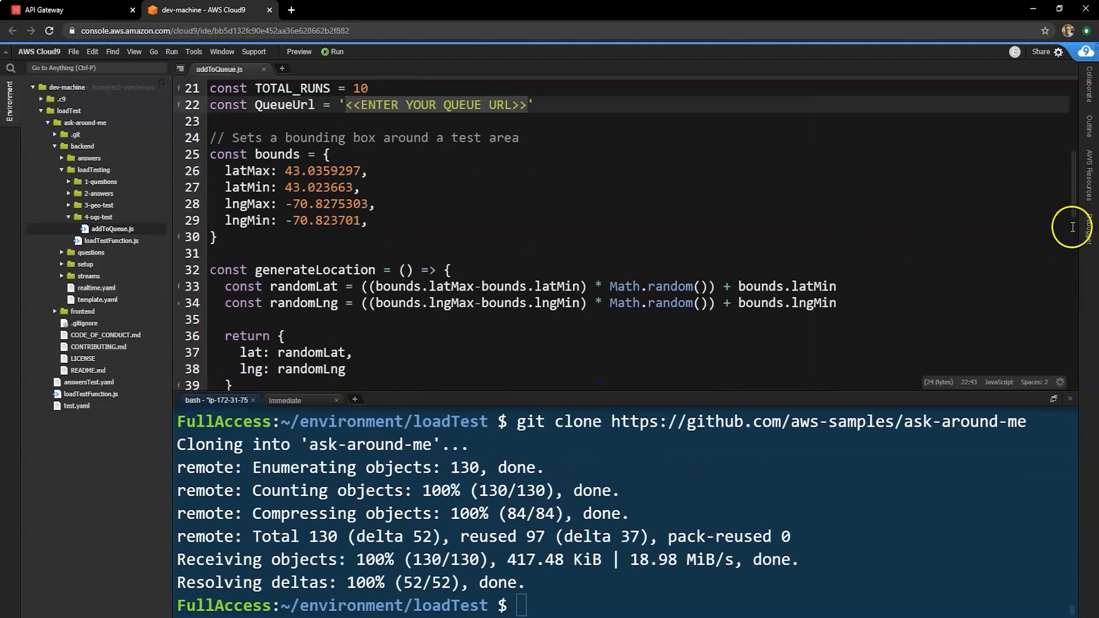
pyautogui.scroll(-3)
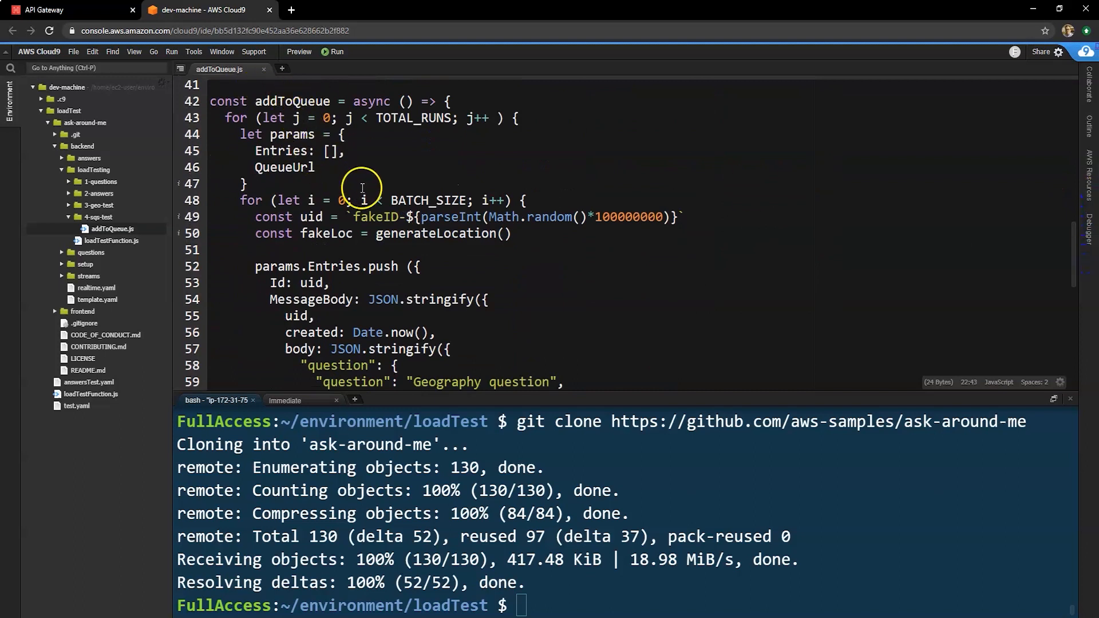
pyautogui.moveTo(507, 255)
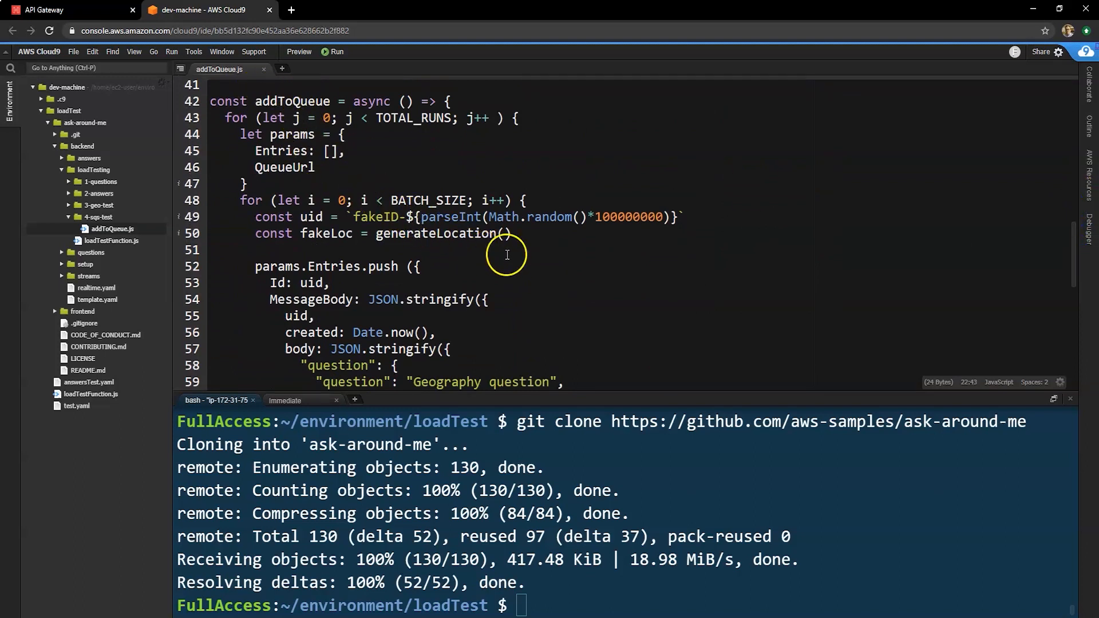
pyautogui.scroll(-3)
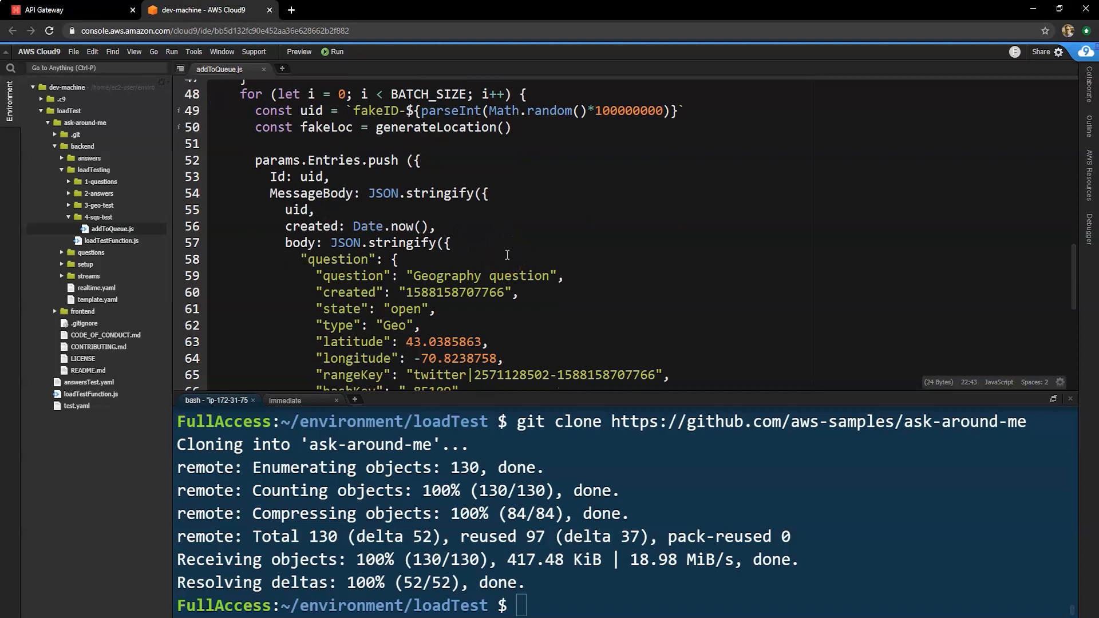
pyautogui.scroll(-3)
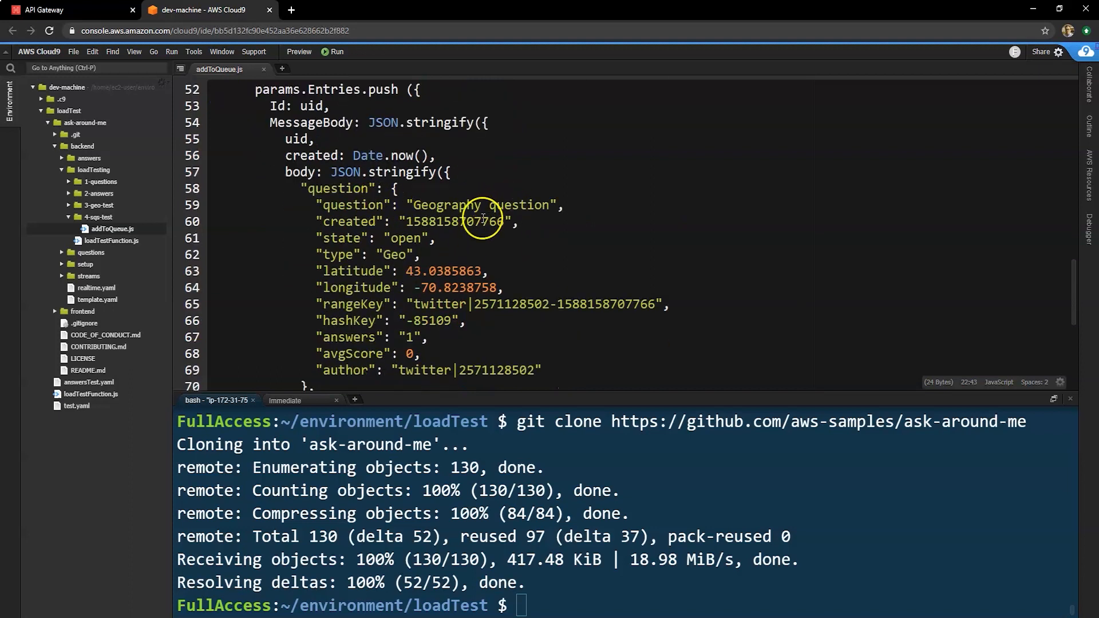
pyautogui.moveTo(532, 333)
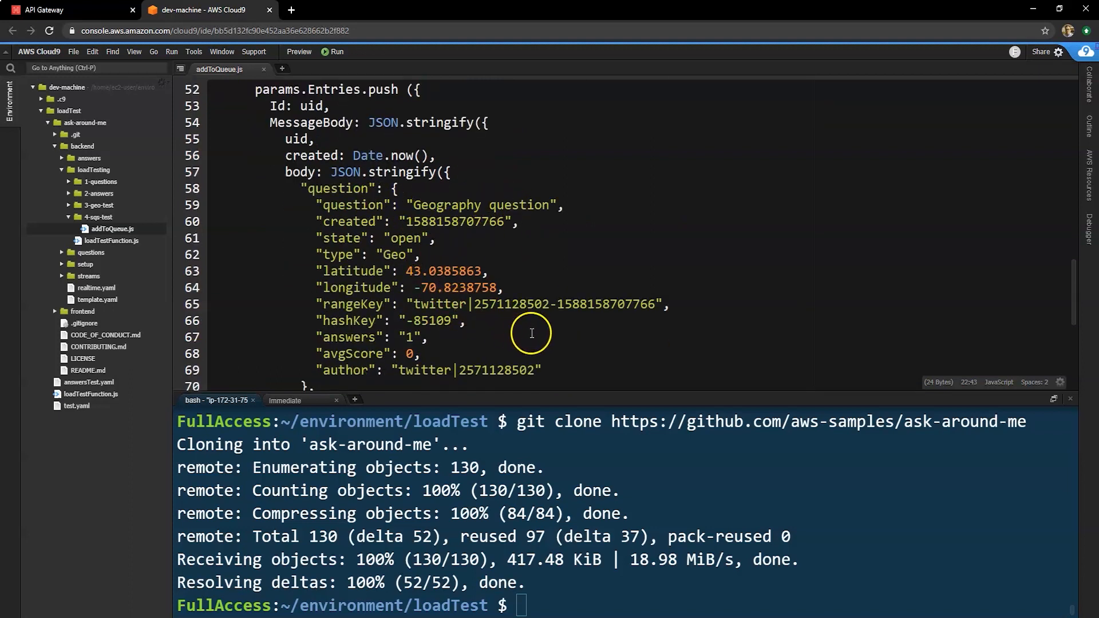
pyautogui.scroll(-3)
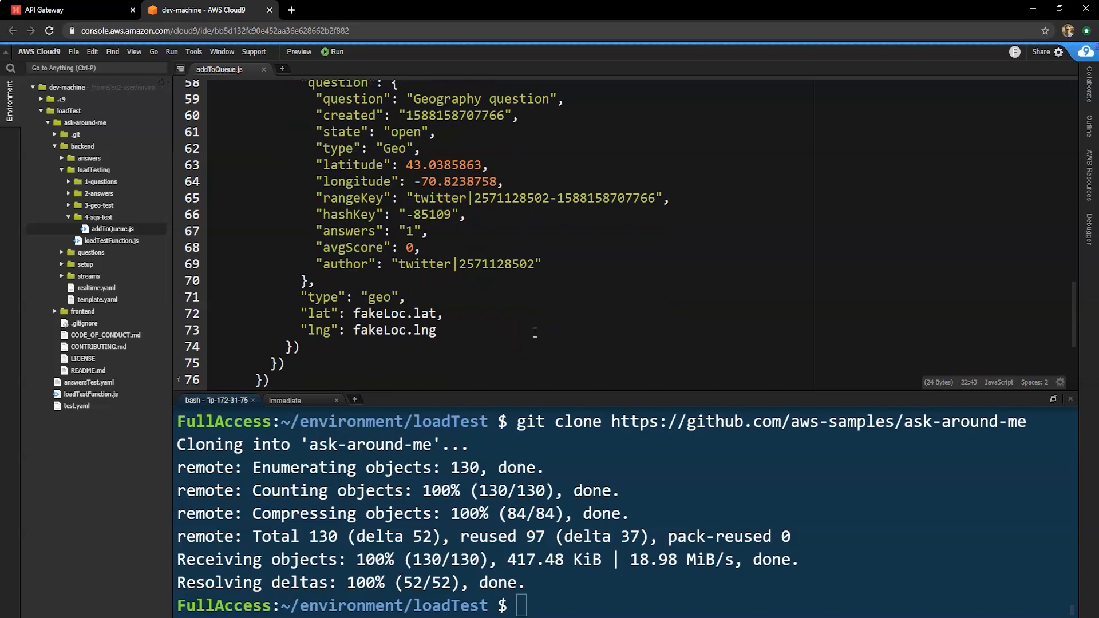
pyautogui.scroll(-3)
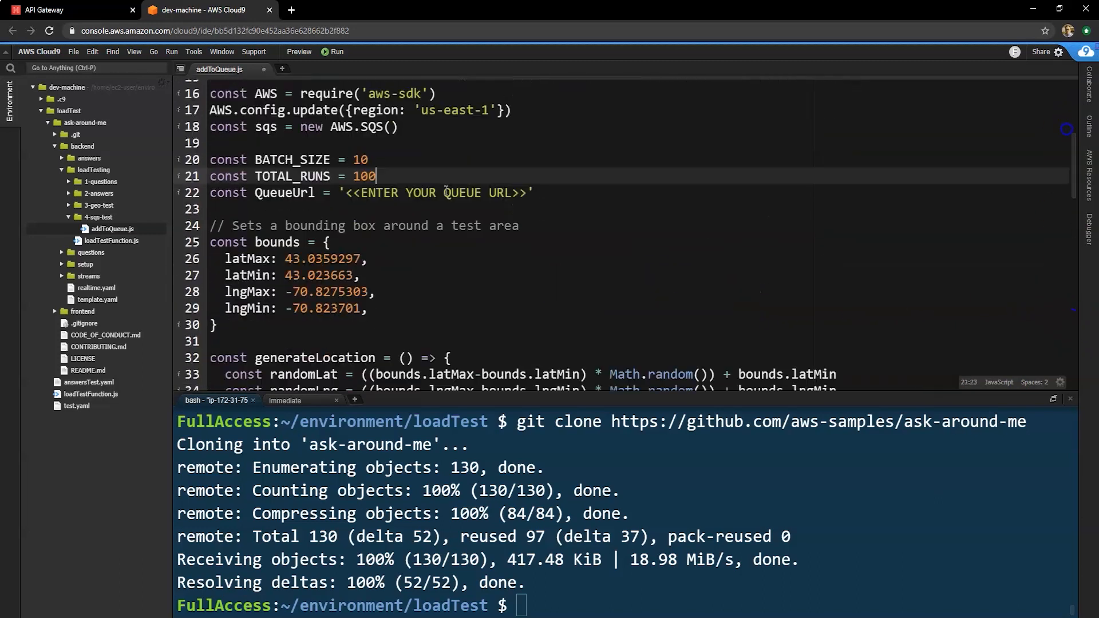
pyautogui.click(445, 193)
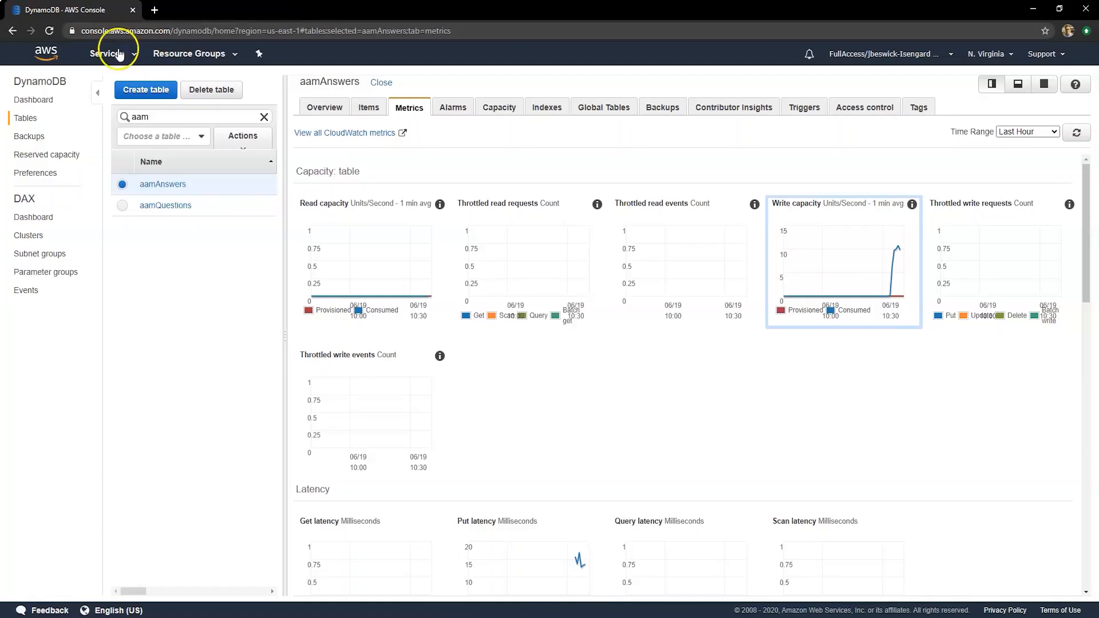
# Go to SQS and select the askAroundMe-backend QuestionsQueue
pyautogui.click(107, 53)
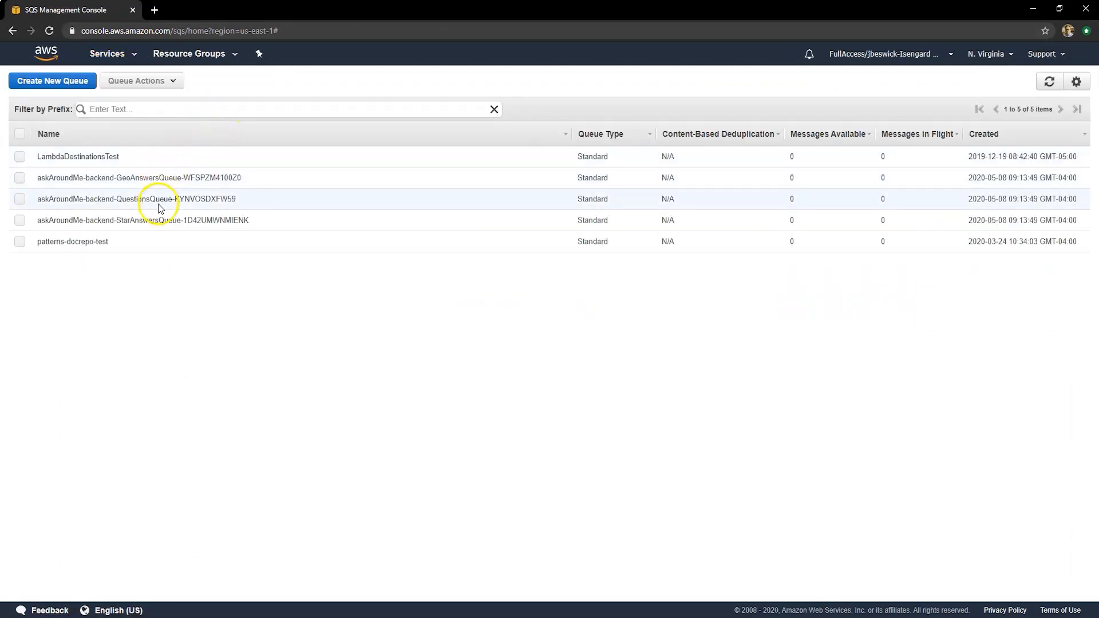
pyautogui.click(138, 199)
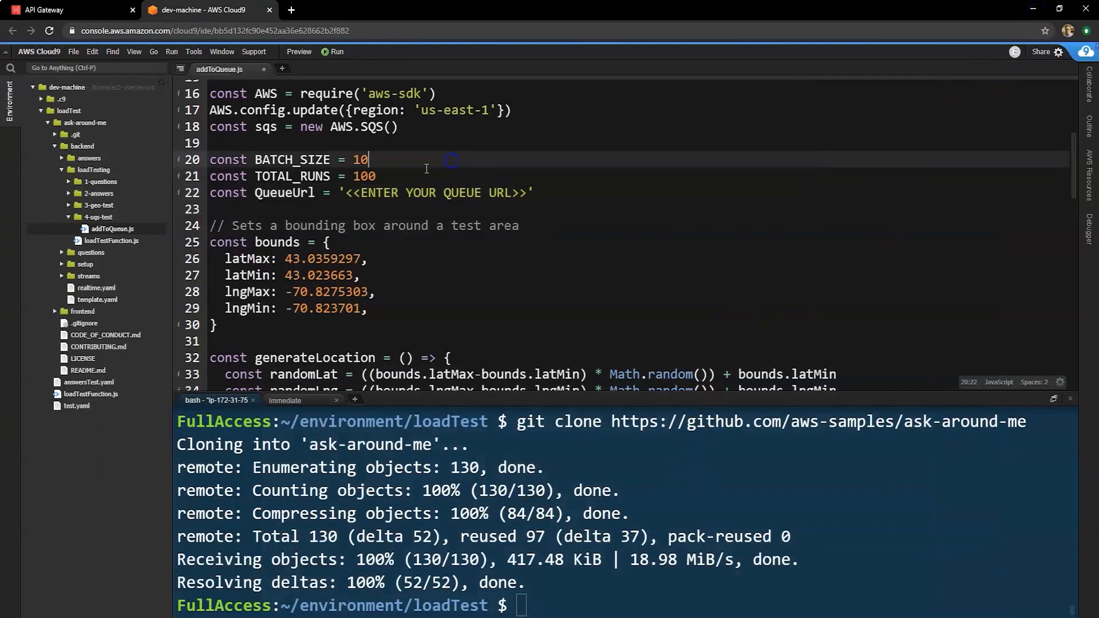
# Set QueueUrl to the QuestionsQueue URL and run node addToQueue.js
pyautogui.write("https://sqs.us-east-1.amazonaws.com/763653534548/askAroundMe-backend-QuestionsQueue-KYNVOSDXFW59'")
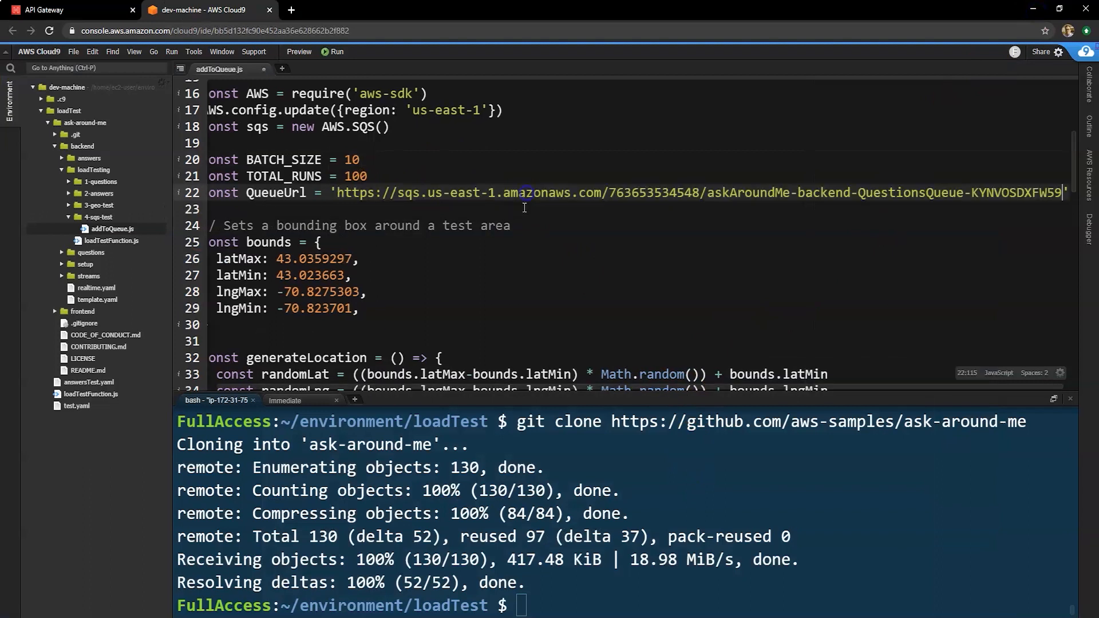
pyautogui.moveTo(594, 253)
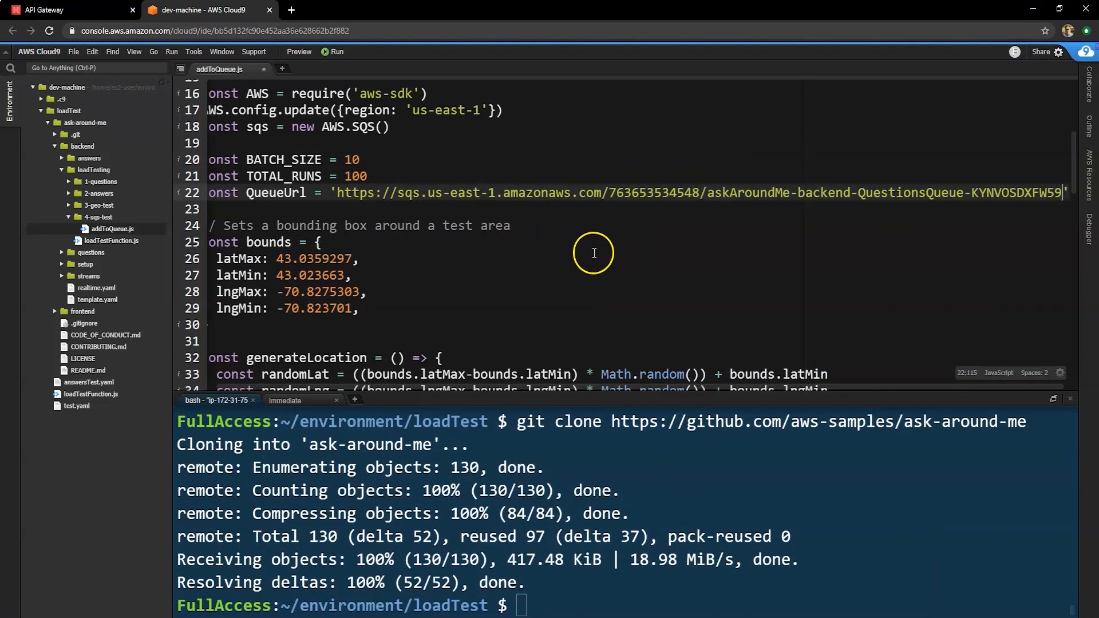
pyautogui.scroll(-3)
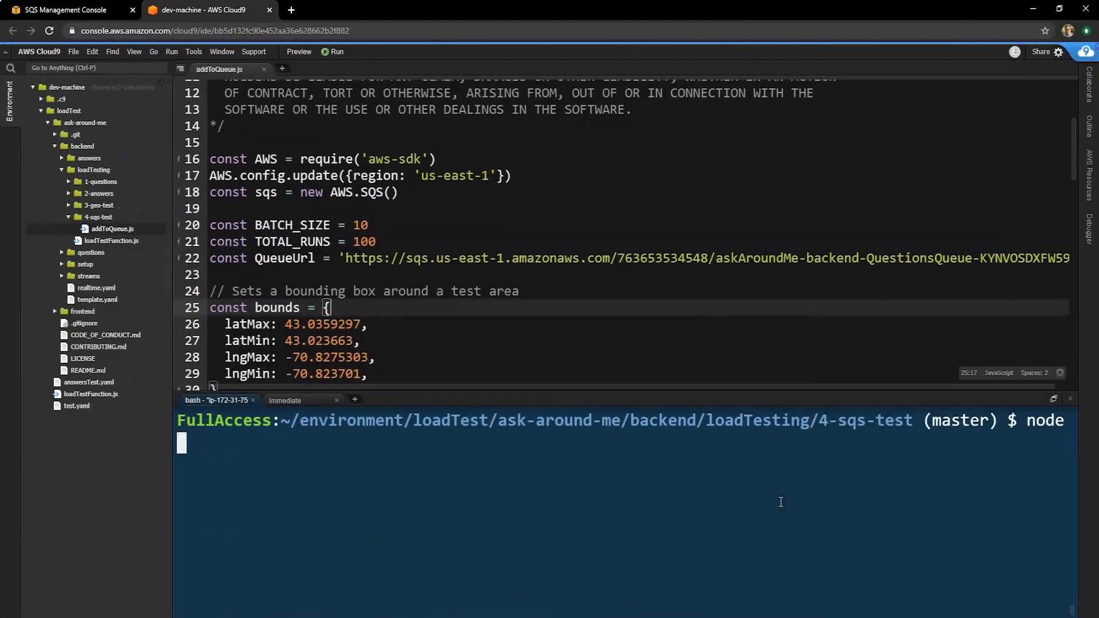
pyautogui.write('ad')
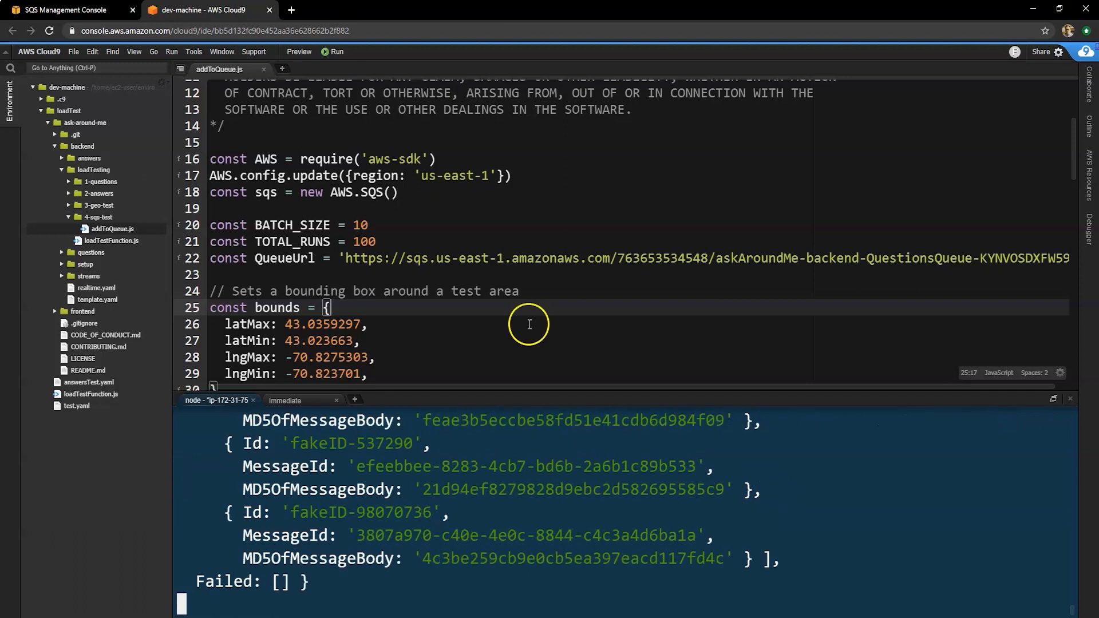
# Refresh the SQS queue list to watch QuestionsQueue reach 462 messages, then drain
pyautogui.click(64, 10)
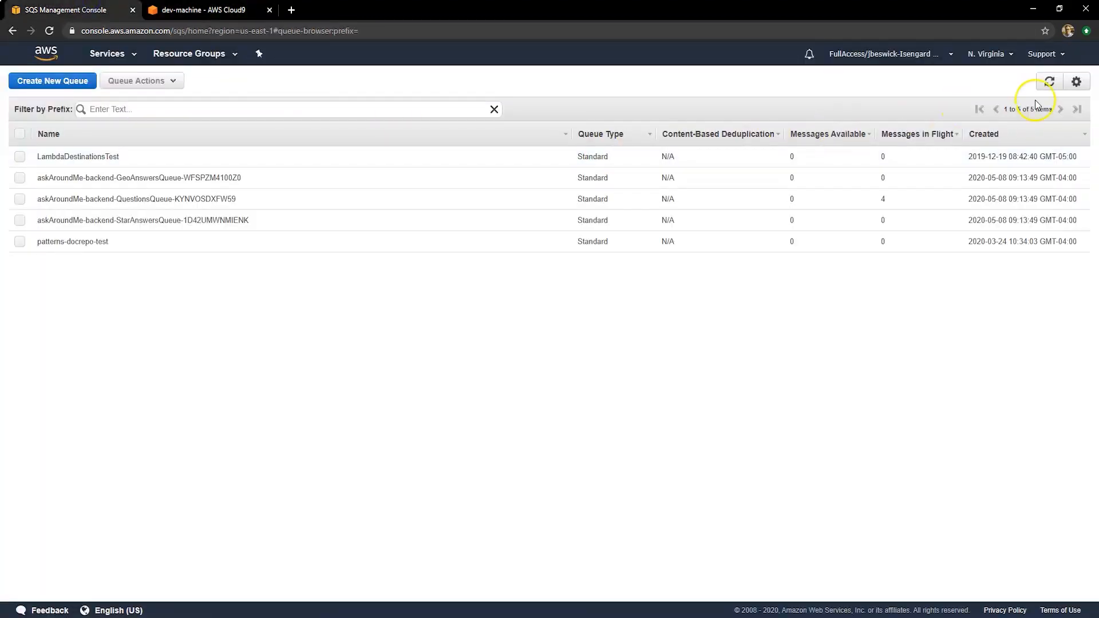
pyautogui.click(1054, 81)
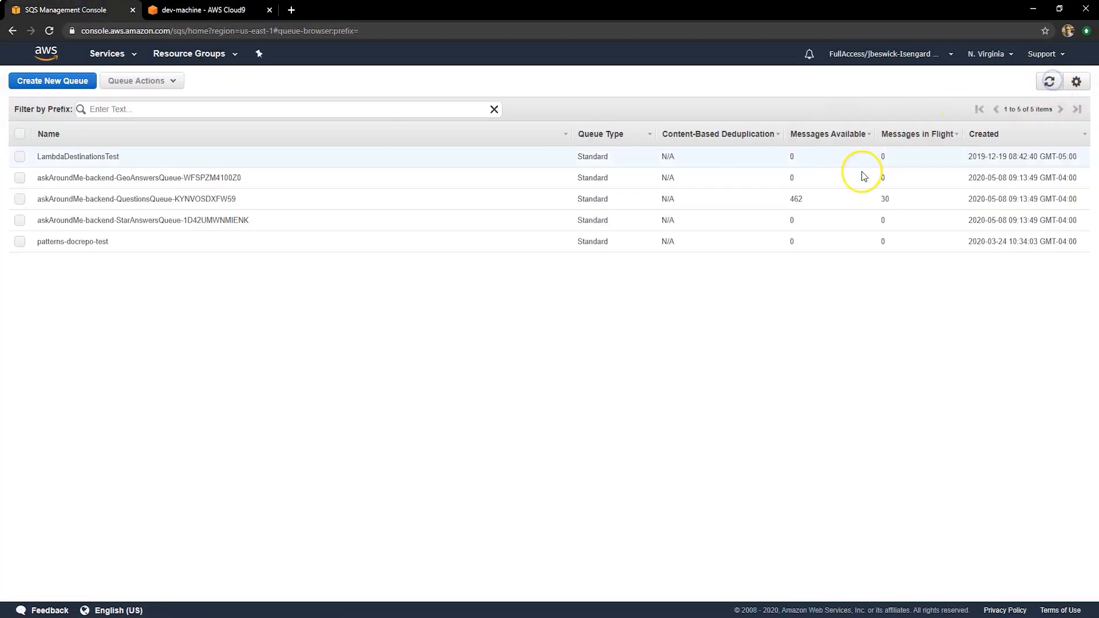
pyautogui.moveTo(359, 125)
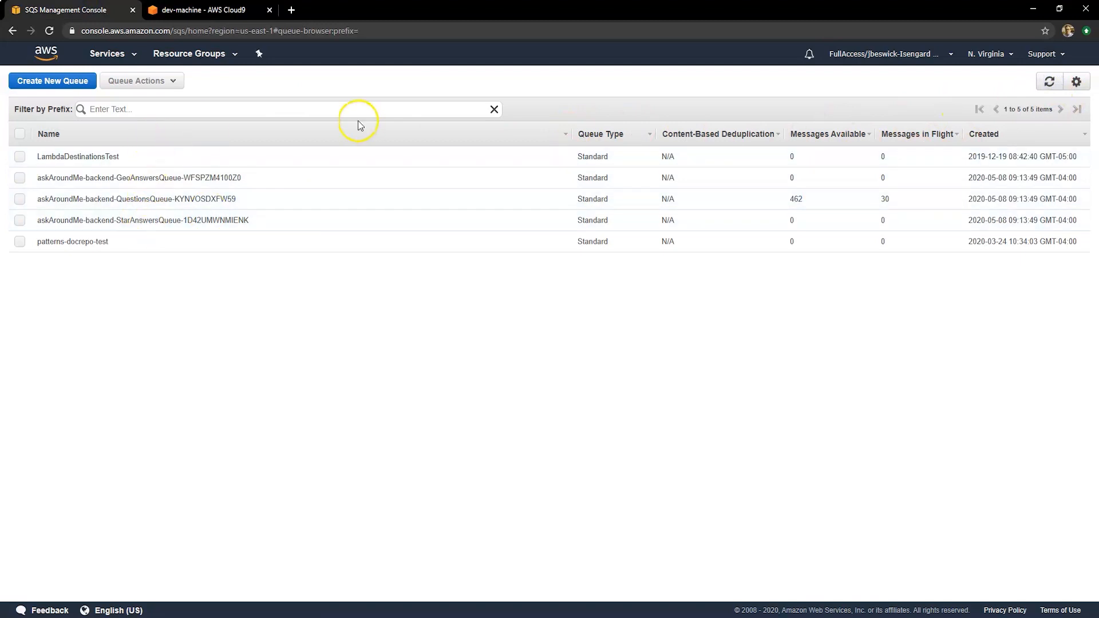
pyautogui.moveTo(1050, 81)
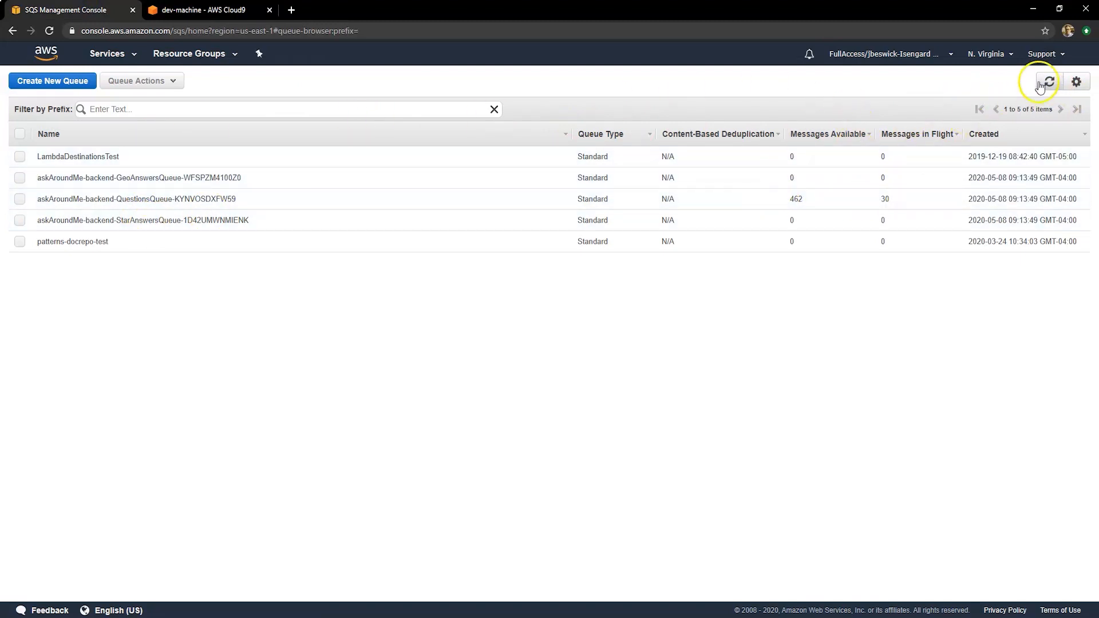
pyautogui.click(1053, 80)
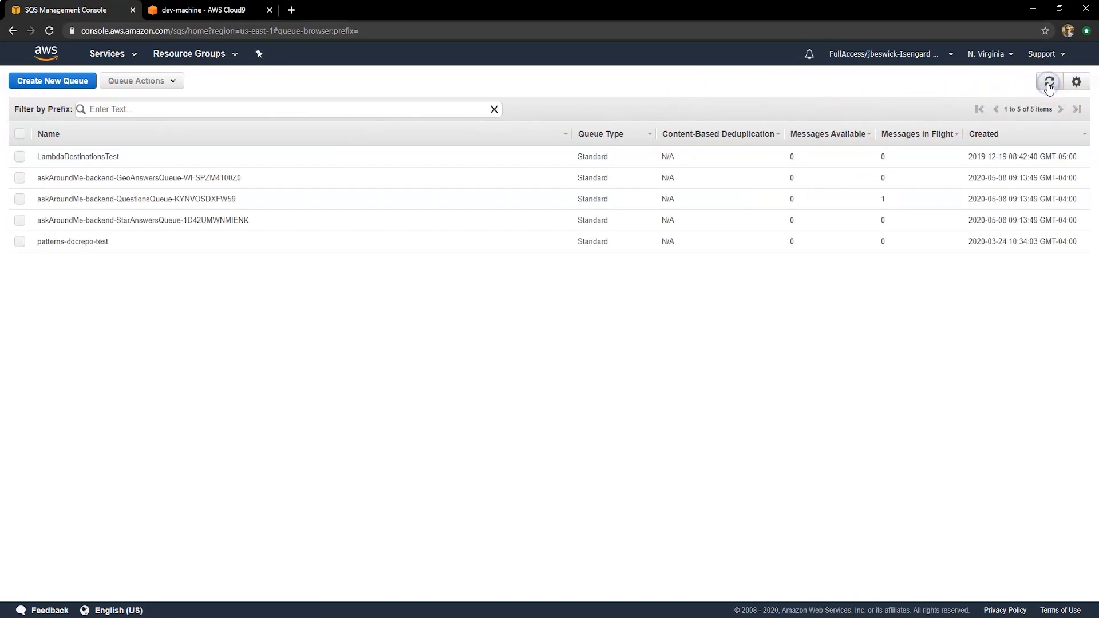
pyautogui.click(212, 11)
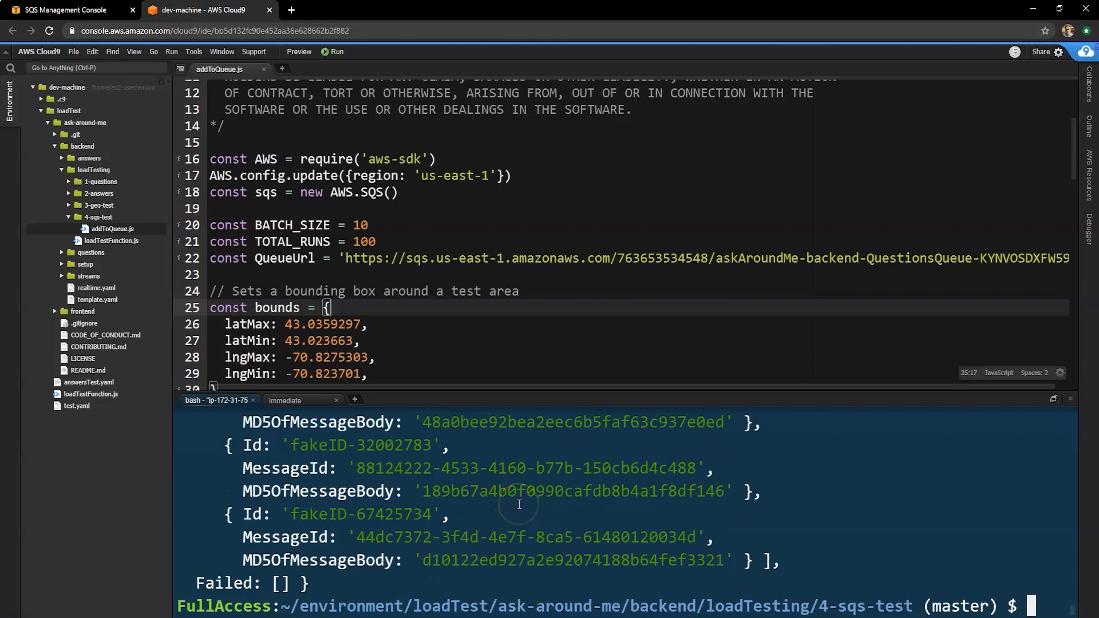
pyautogui.moveTo(519, 505)
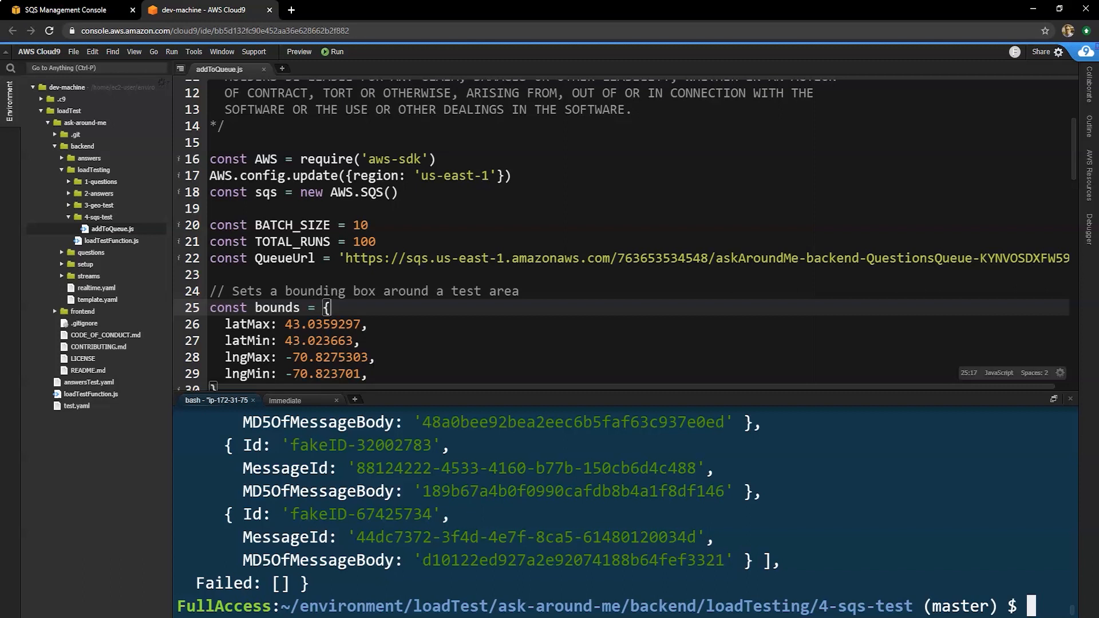
pyautogui.moveTo(845, 451)
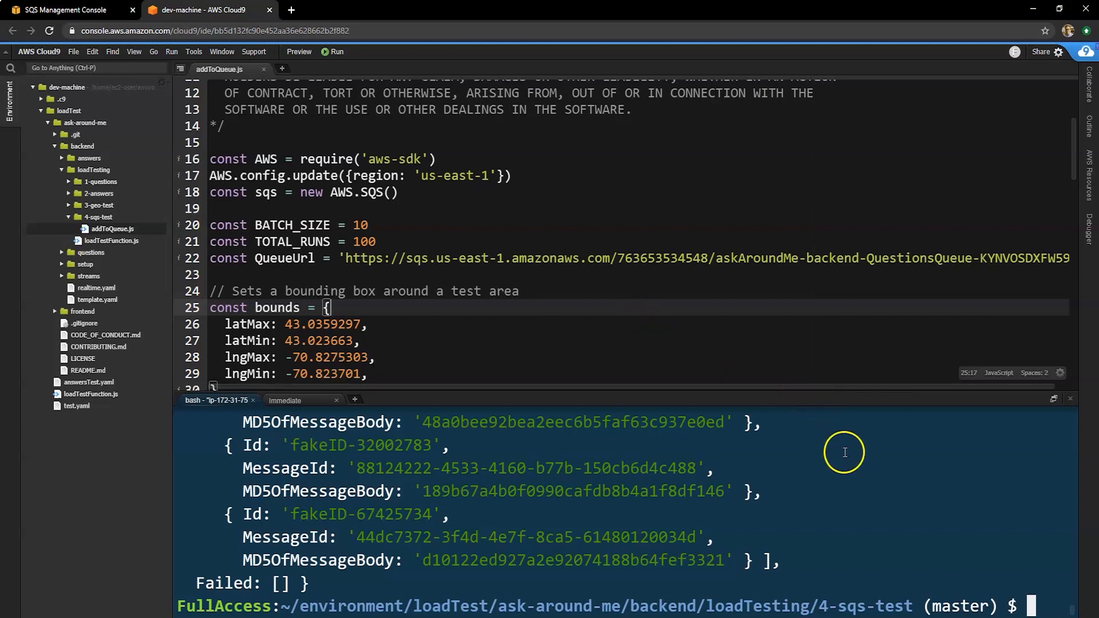